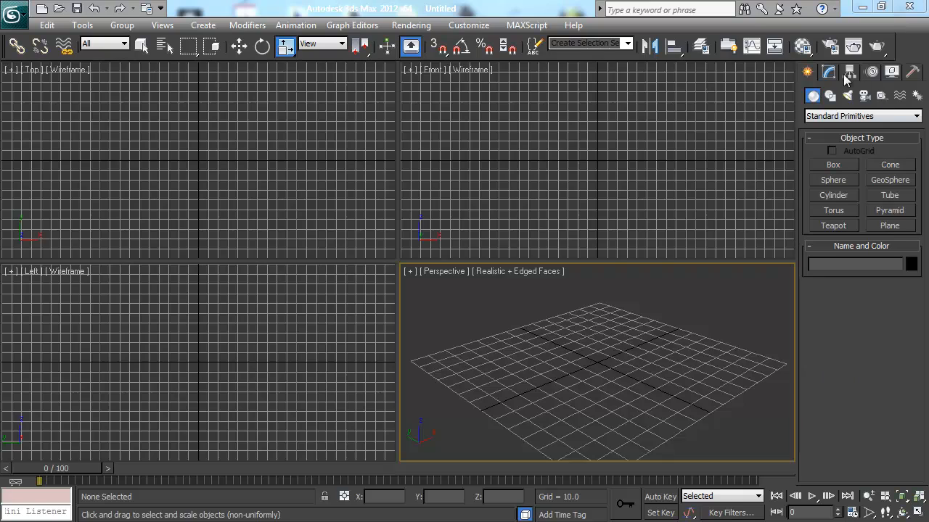
mouse_move(615, 356)
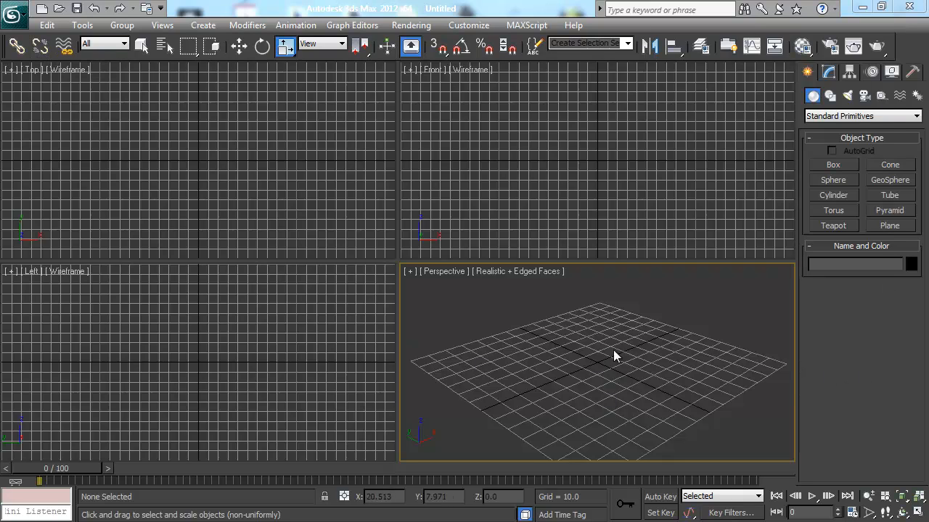
mouse_move(606, 397)
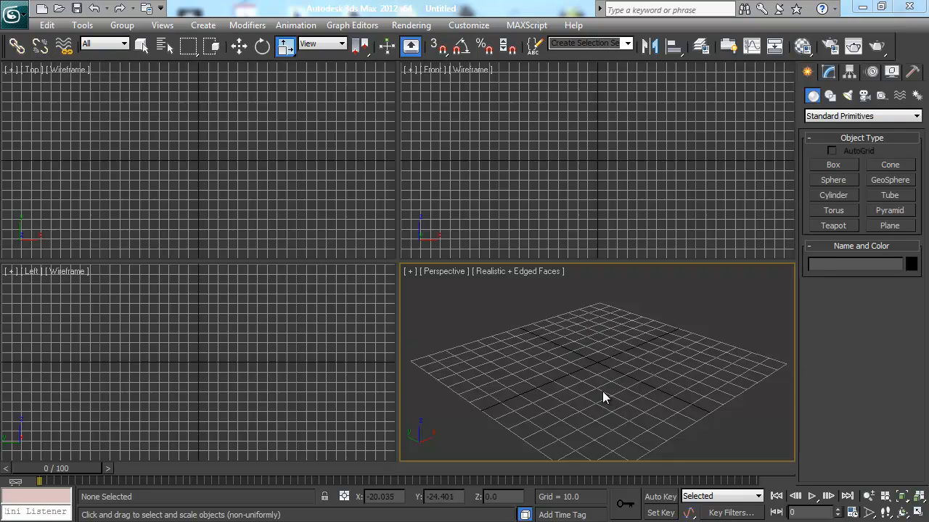
mouse_move(603, 394)
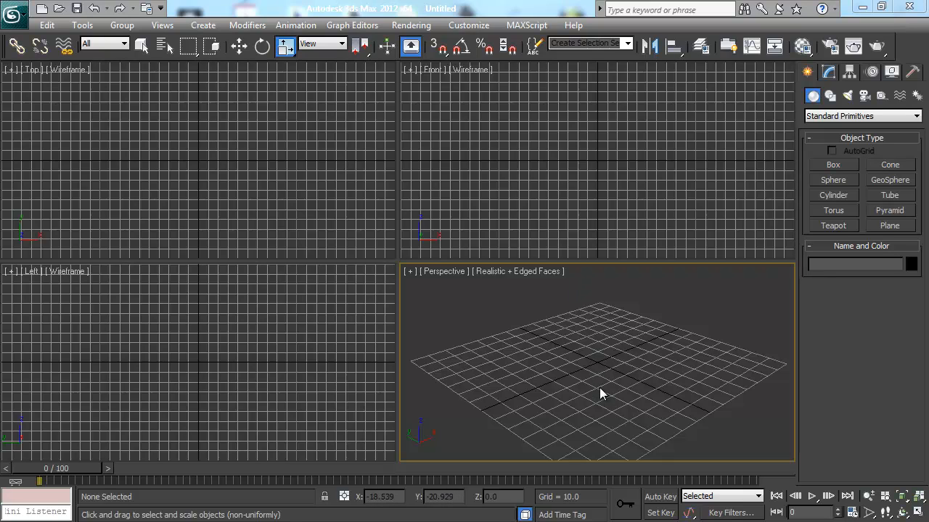
mouse_move(620, 325)
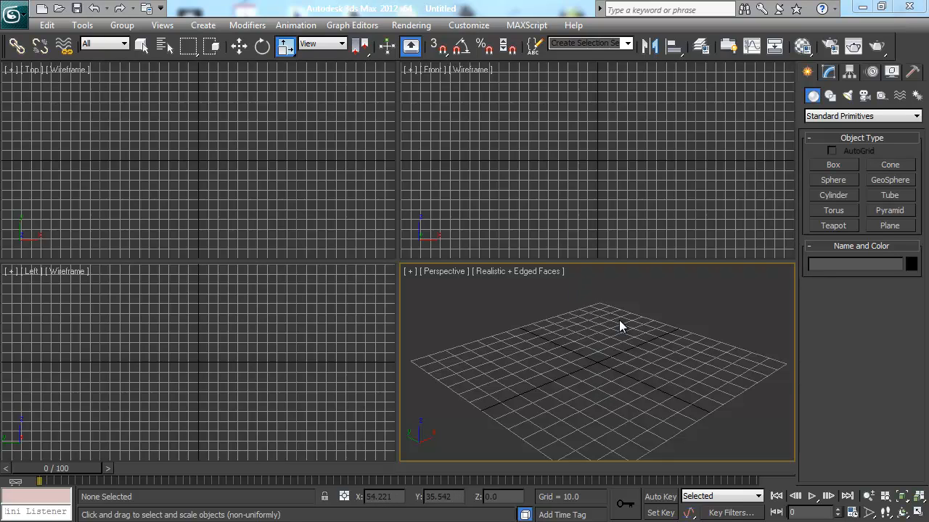
mouse_move(619, 330)
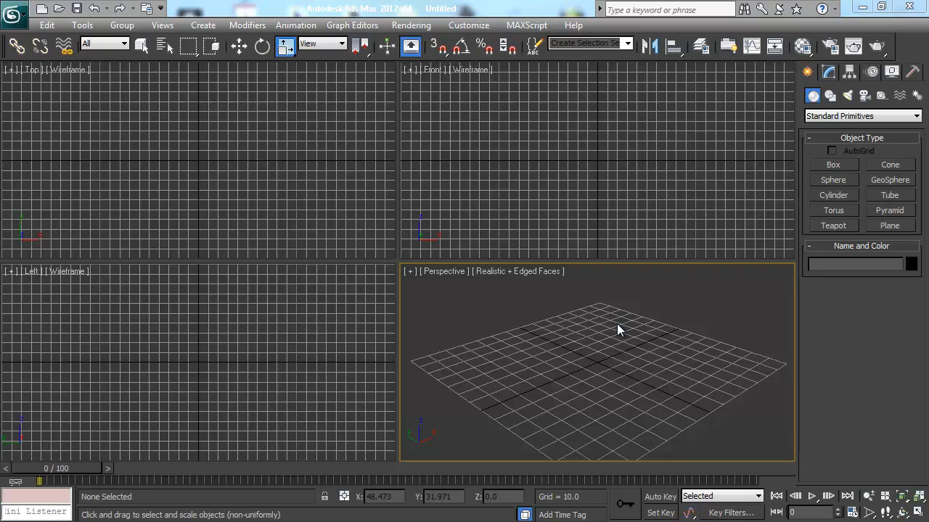
mouse_move(638, 323)
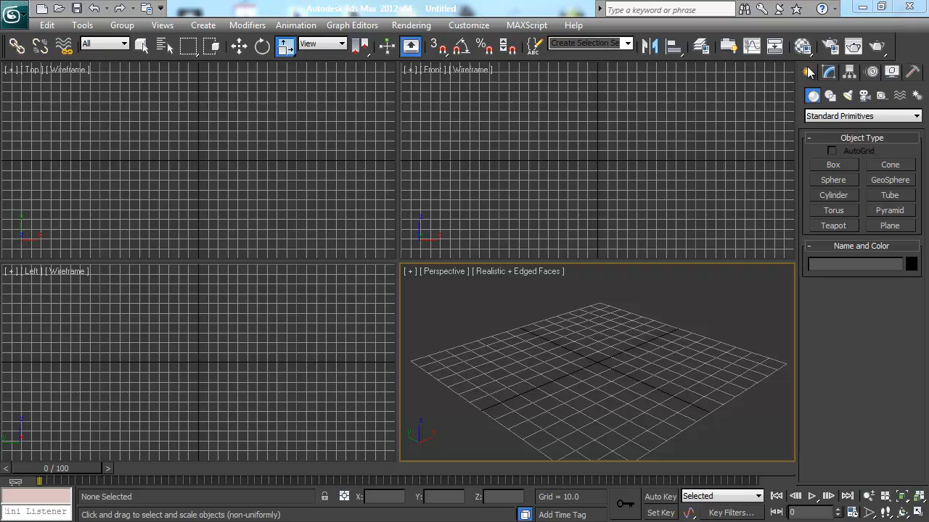
- Switch the Command Panel to the Motion tab, showing parameters and trajectories
click(356, 211)
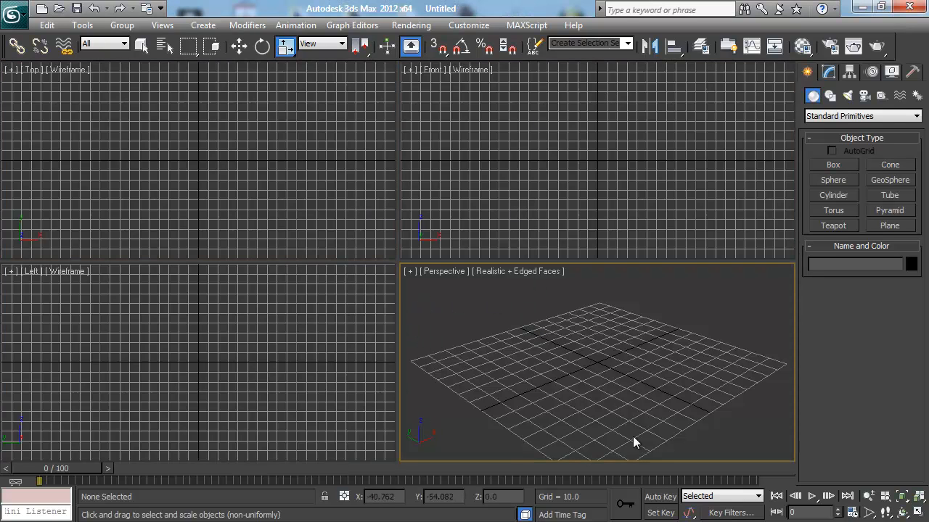
mouse_move(428, 314)
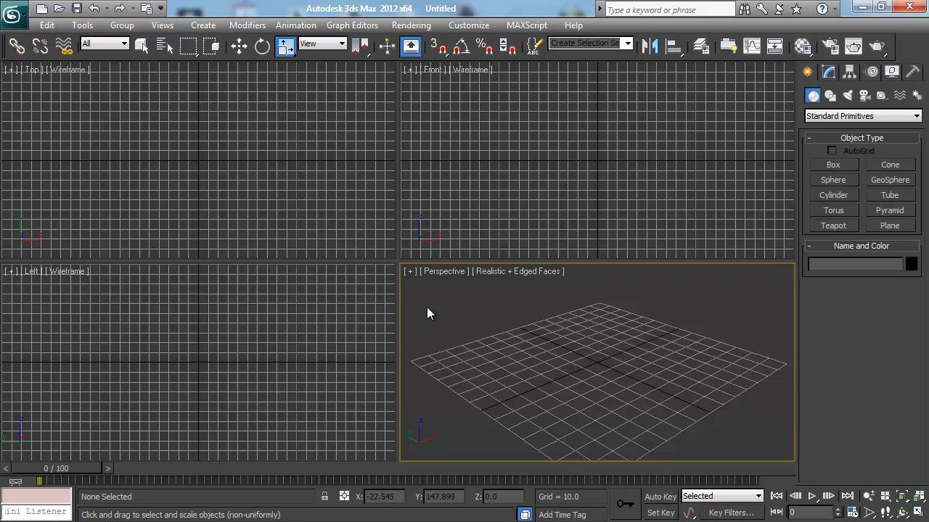
mouse_move(683, 307)
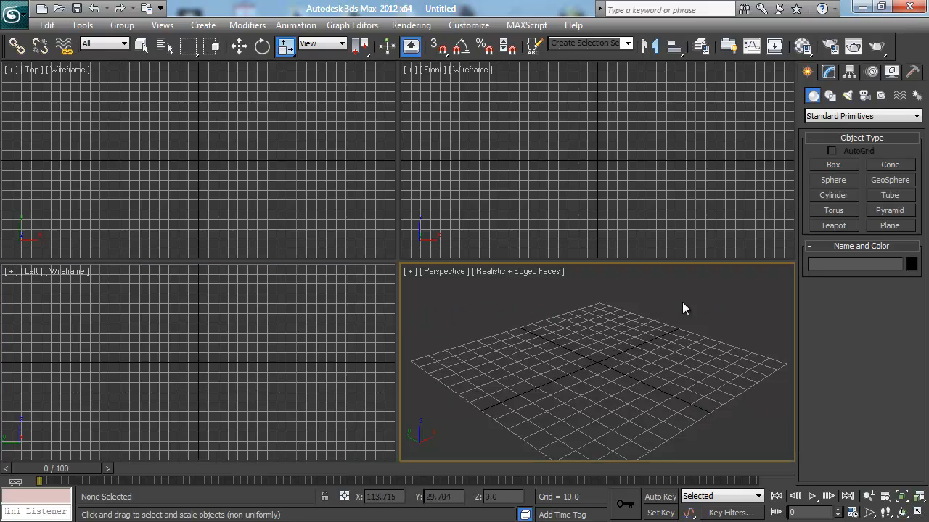
mouse_move(577, 369)
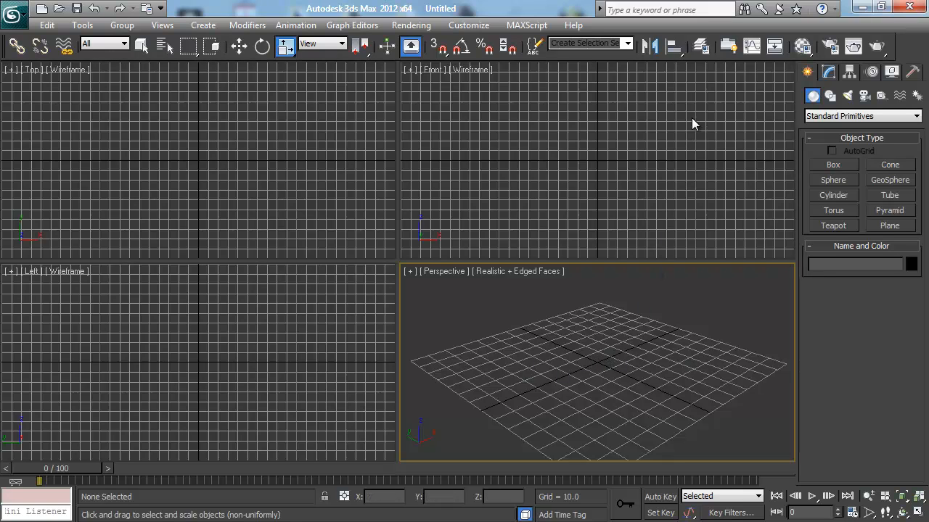
mouse_move(794, 149)
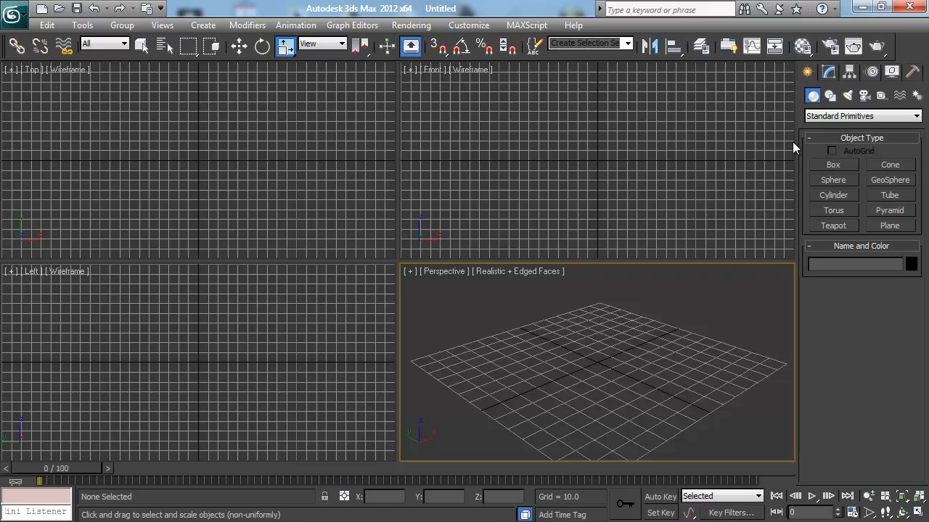
mouse_move(792, 107)
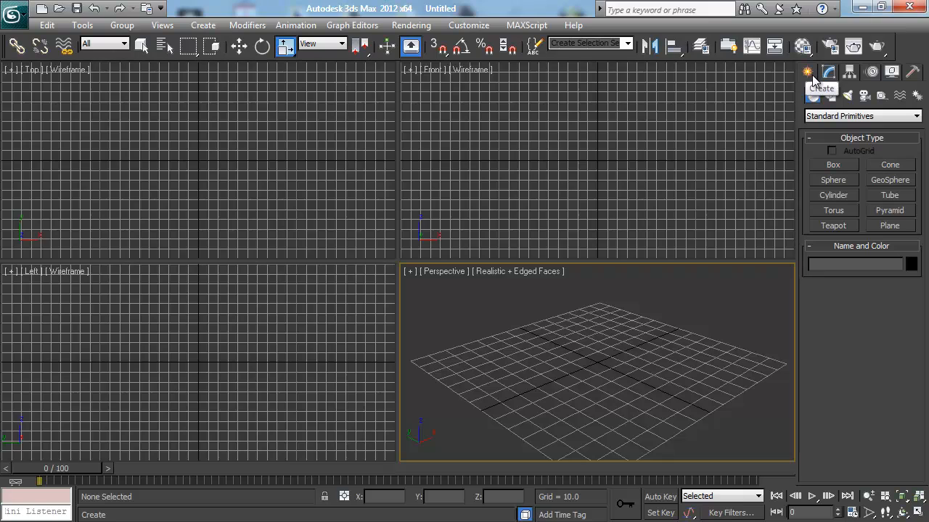
mouse_move(811, 77)
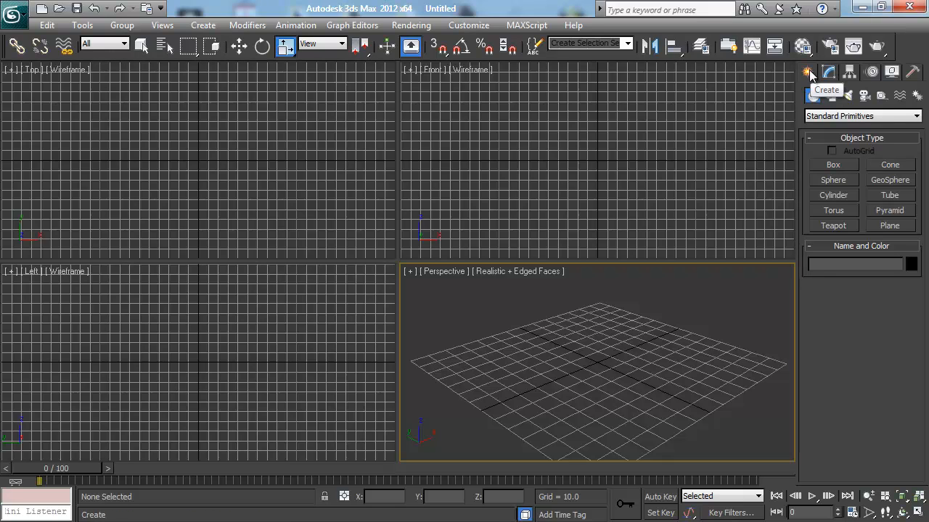
click(893, 71)
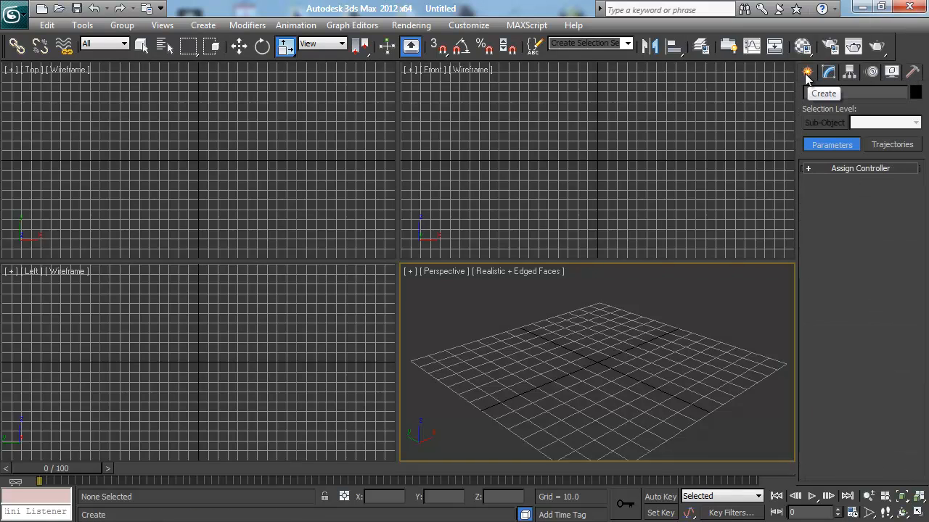
- Return to the Create panel and open the object category dropdown
click(812, 71)
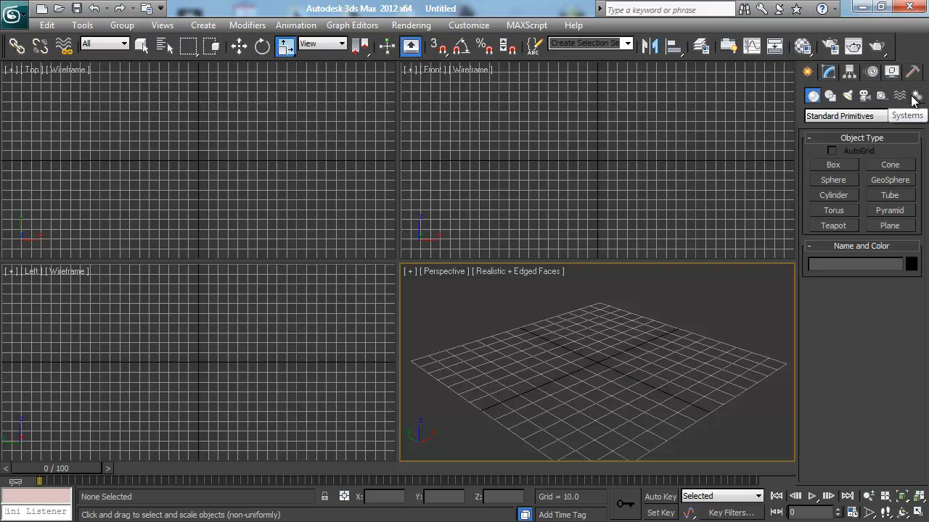
mouse_move(847, 96)
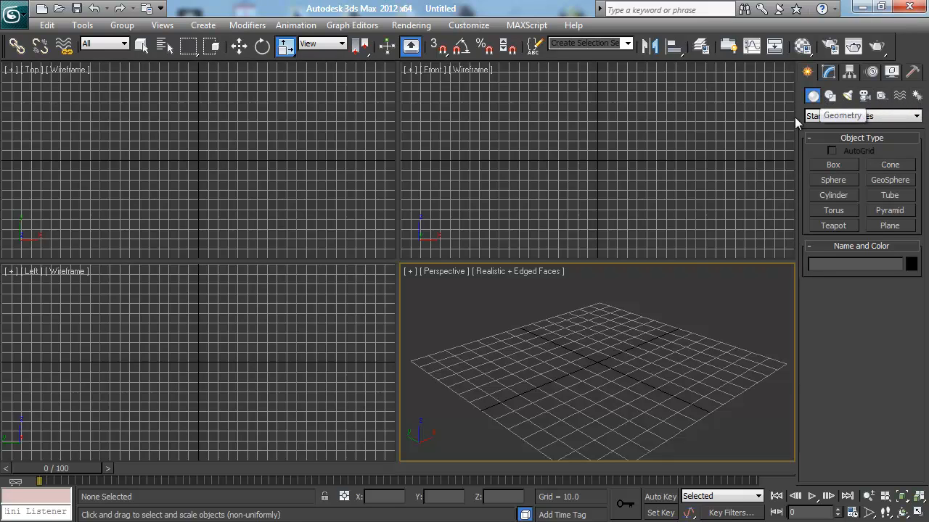
click(813, 96)
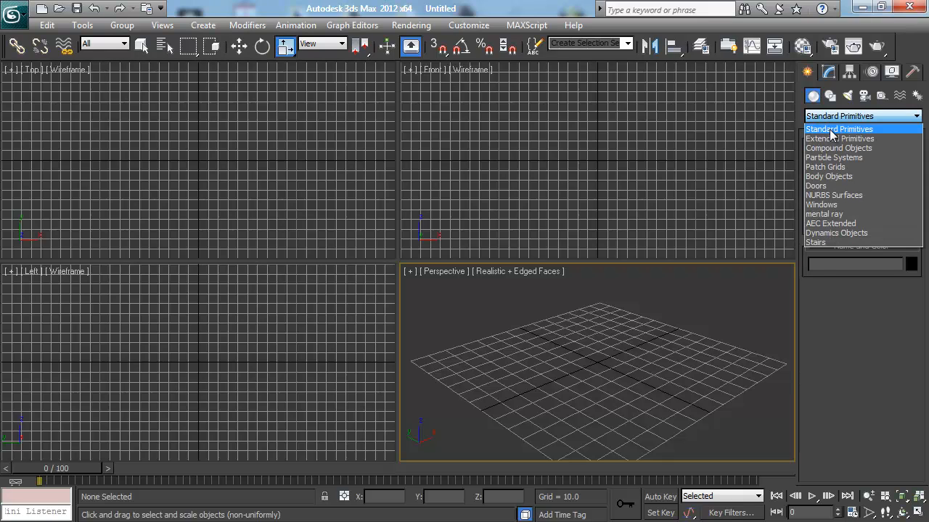
- Keep Standard Primitives so Box, Sphere and Cone buttons are available
click(861, 115)
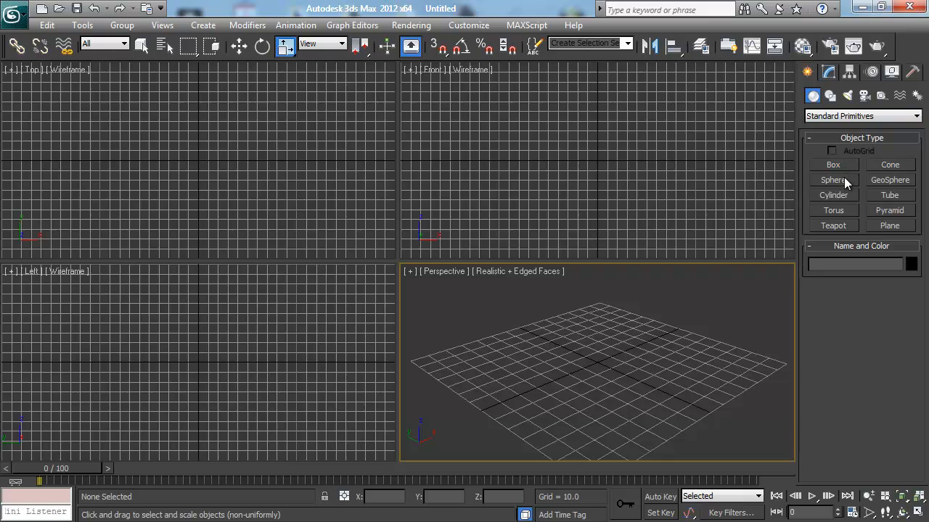
mouse_move(898, 168)
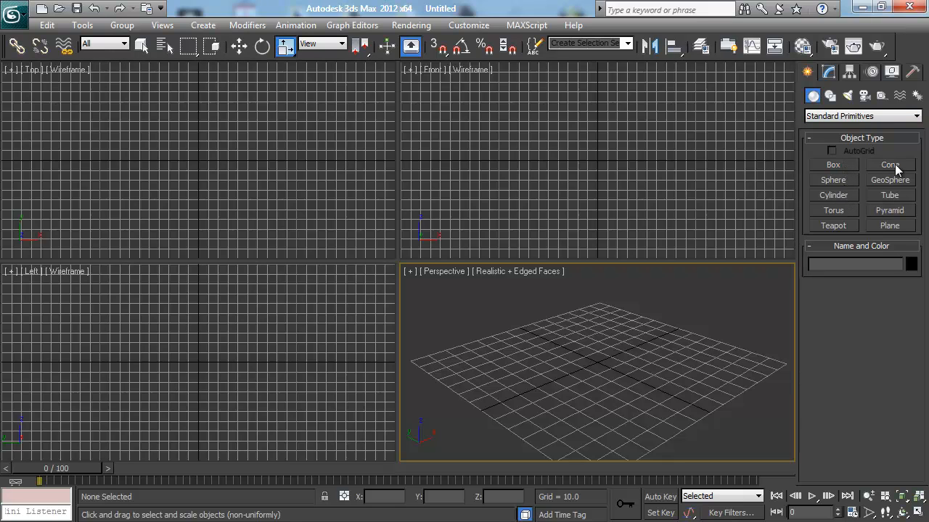
mouse_move(900, 194)
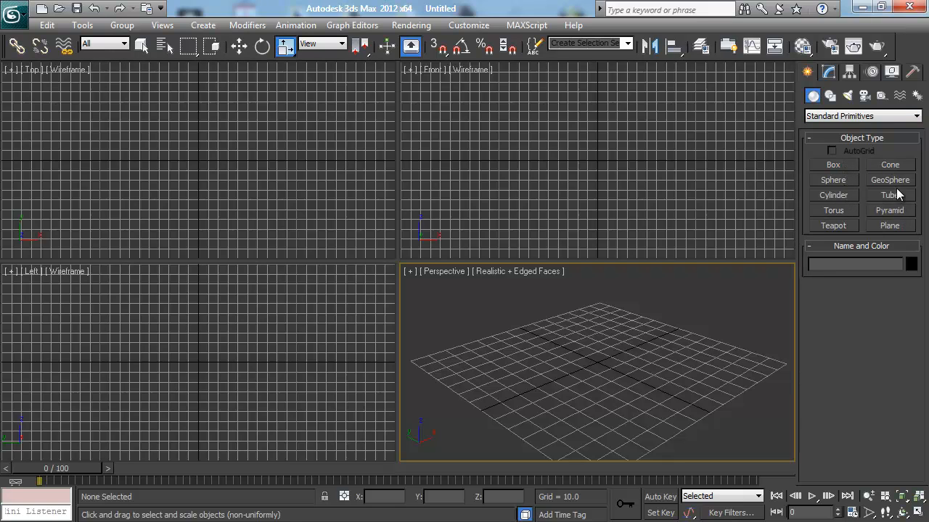
mouse_move(842, 167)
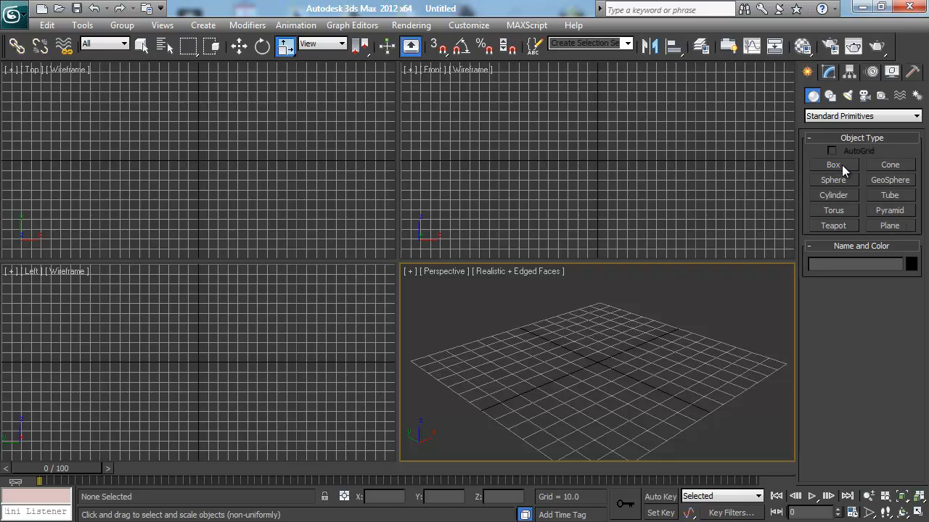
mouse_move(877, 226)
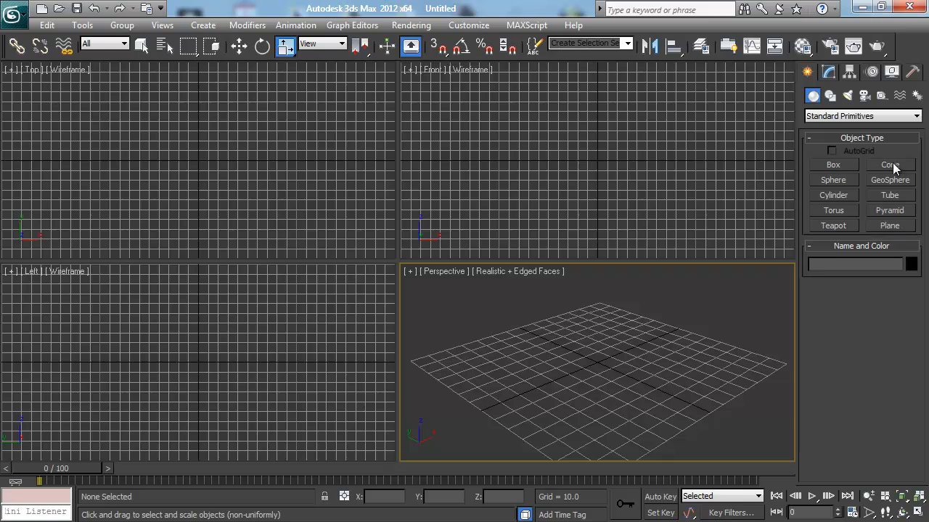
mouse_move(832, 167)
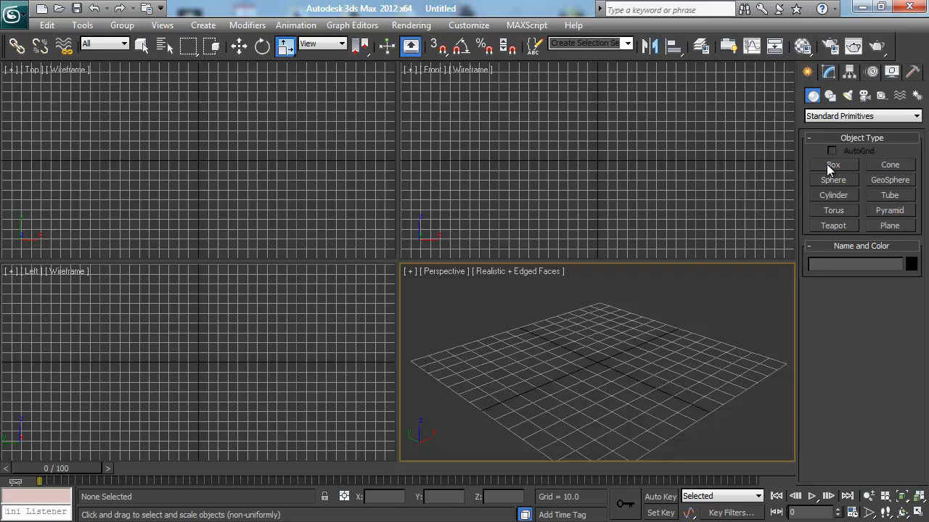
mouse_move(834, 167)
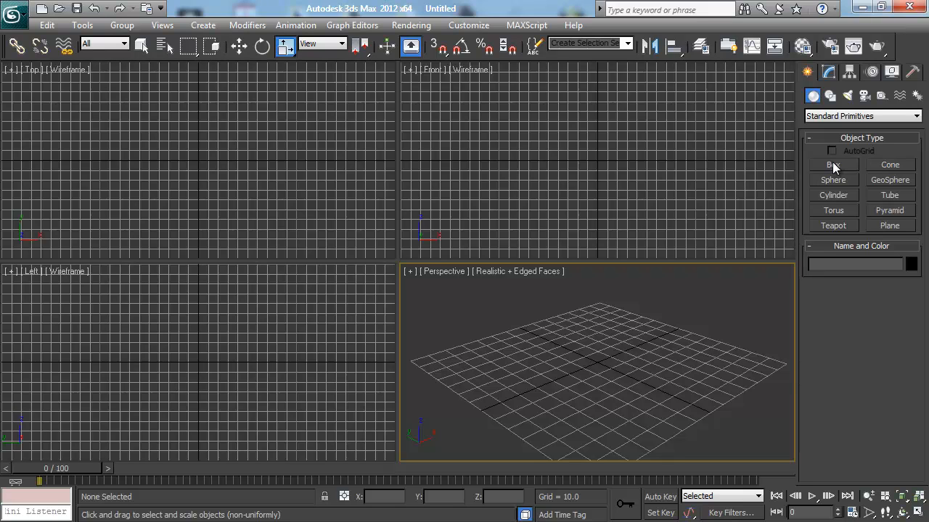
mouse_move(845, 169)
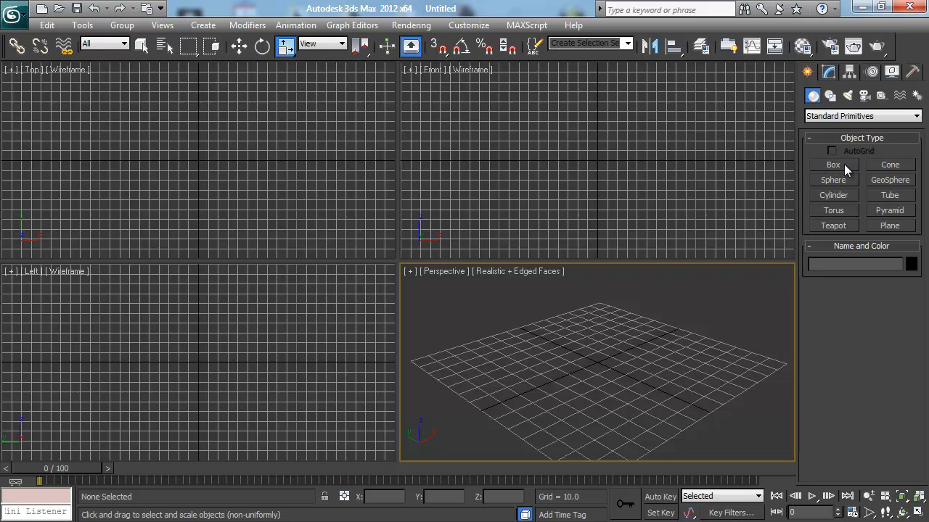
mouse_move(852, 416)
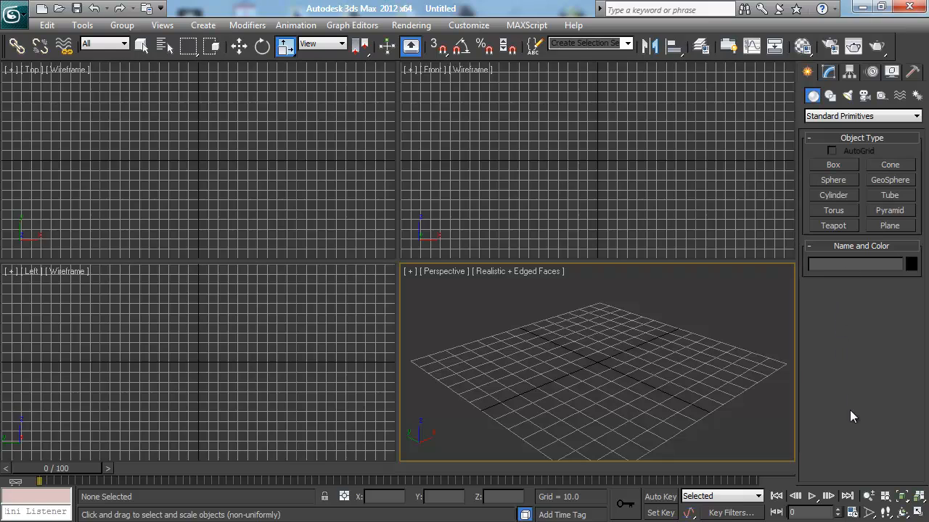
mouse_move(849, 307)
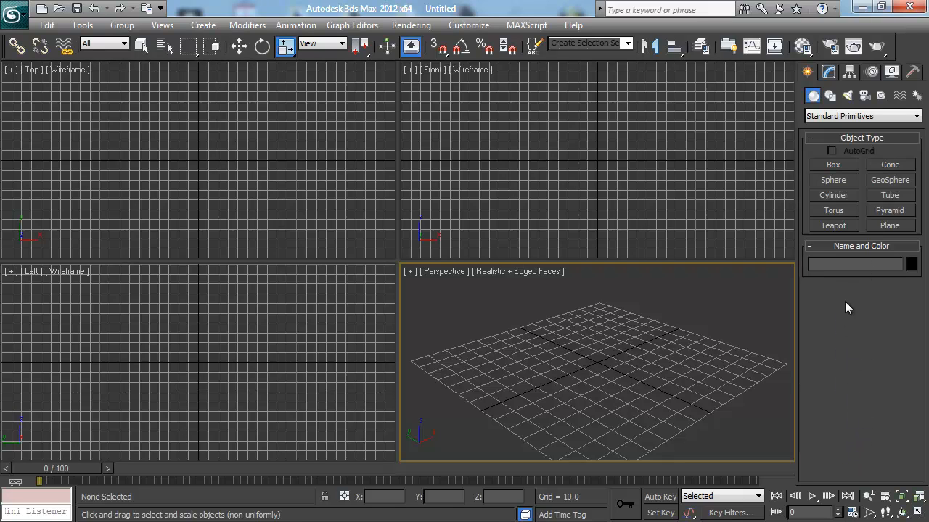
mouse_move(842, 166)
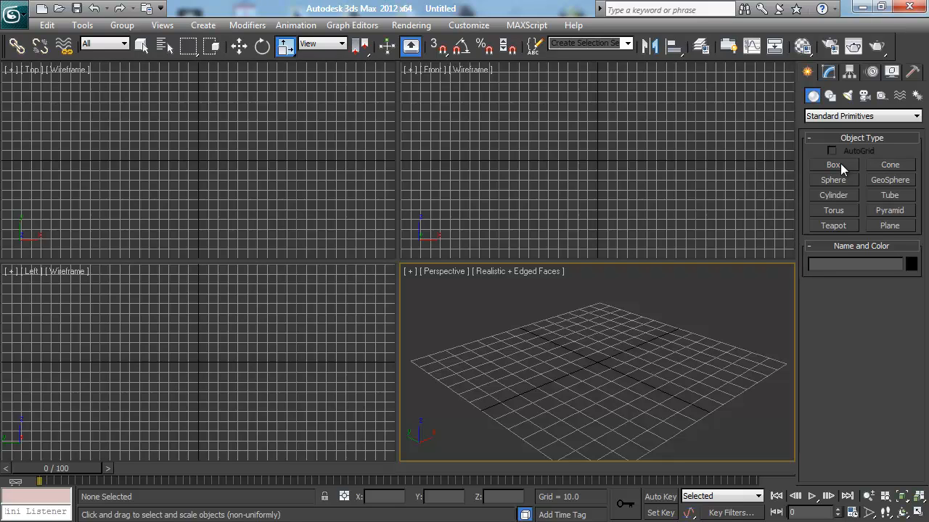
- Draw Box001 with a roughly 61 by 61 base and about 47 units height
click(833, 164)
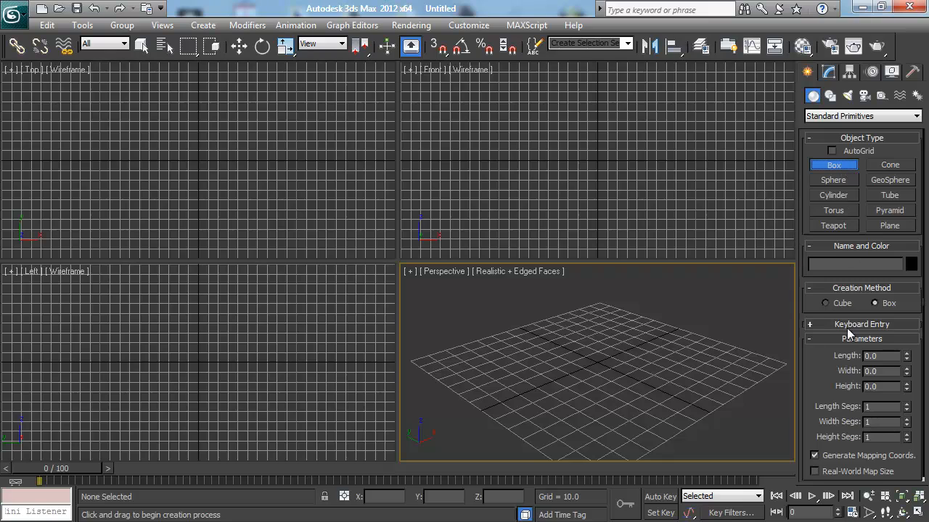
mouse_move(822, 307)
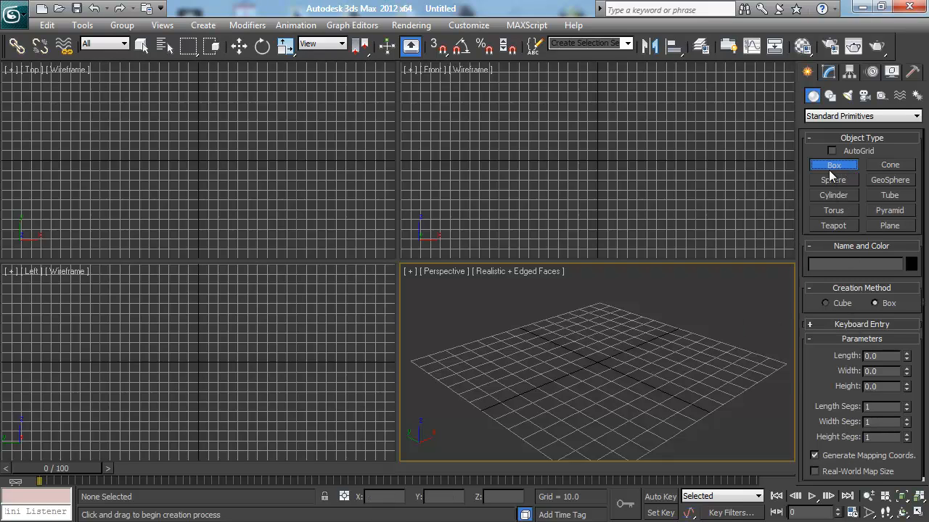
mouse_move(842, 165)
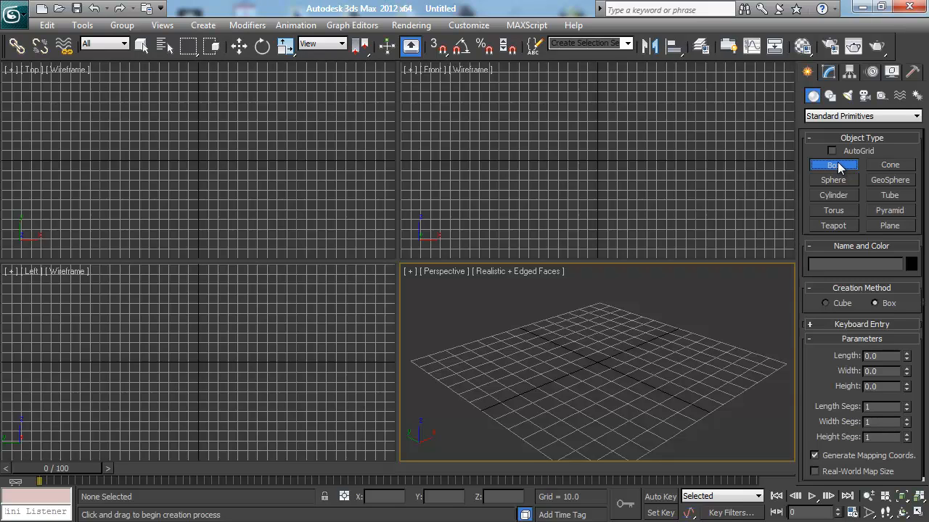
mouse_move(845, 167)
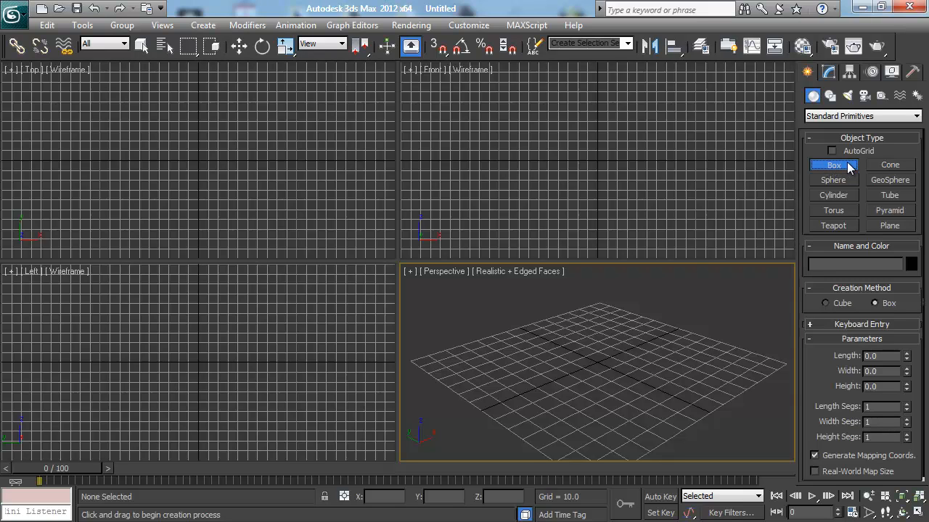
mouse_move(587, 355)
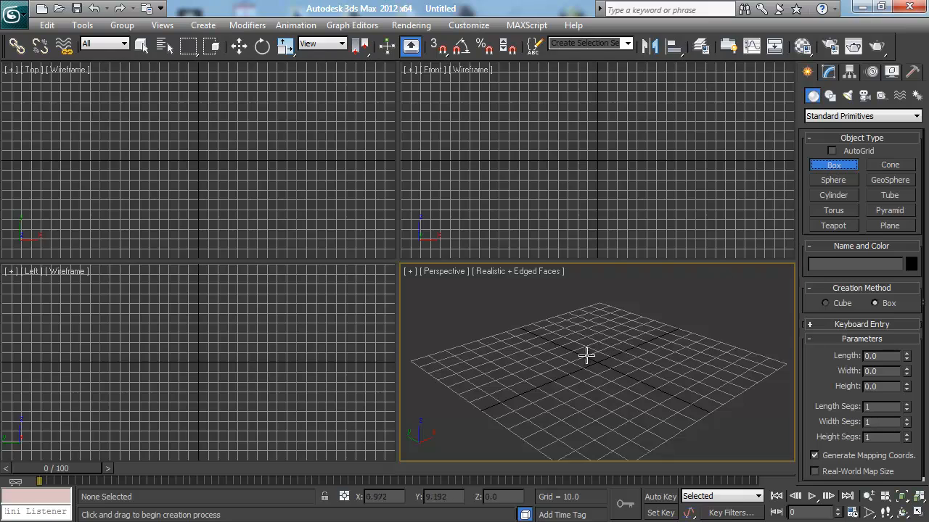
mouse_move(619, 384)
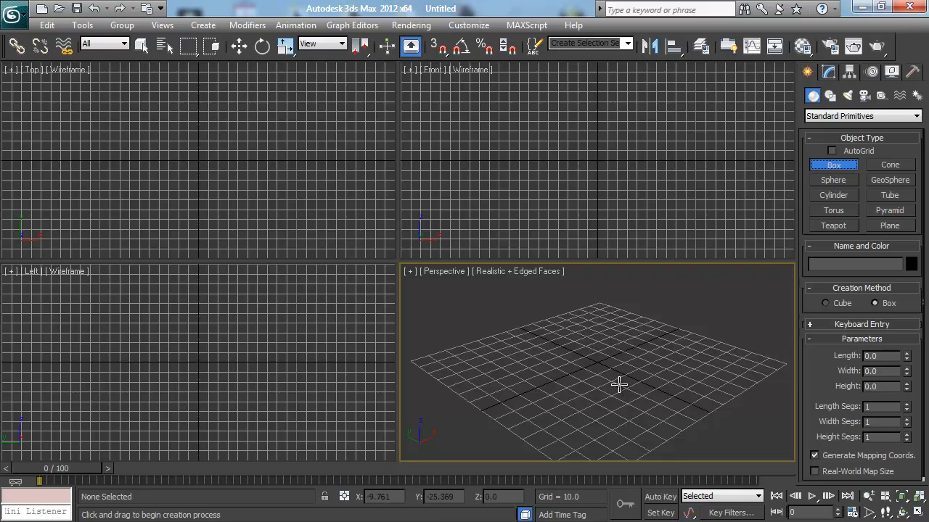
mouse_move(572, 362)
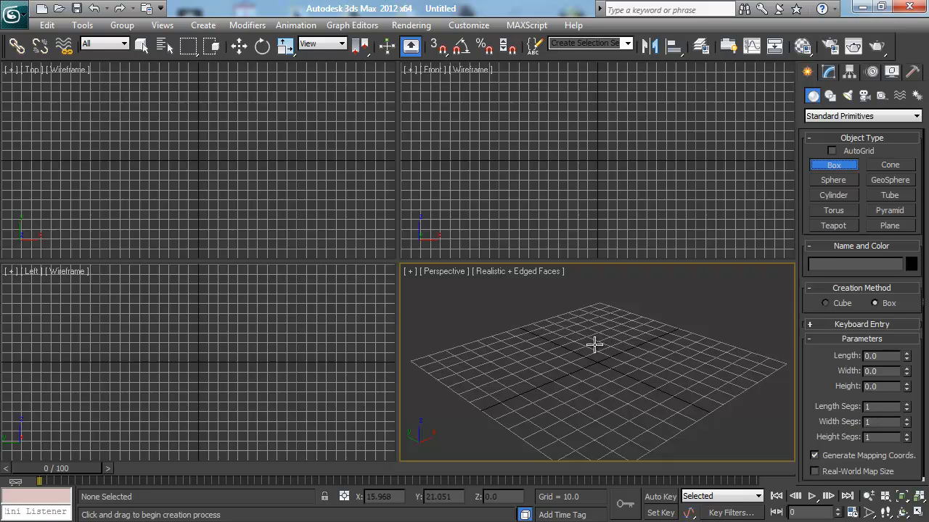
mouse_move(598, 340)
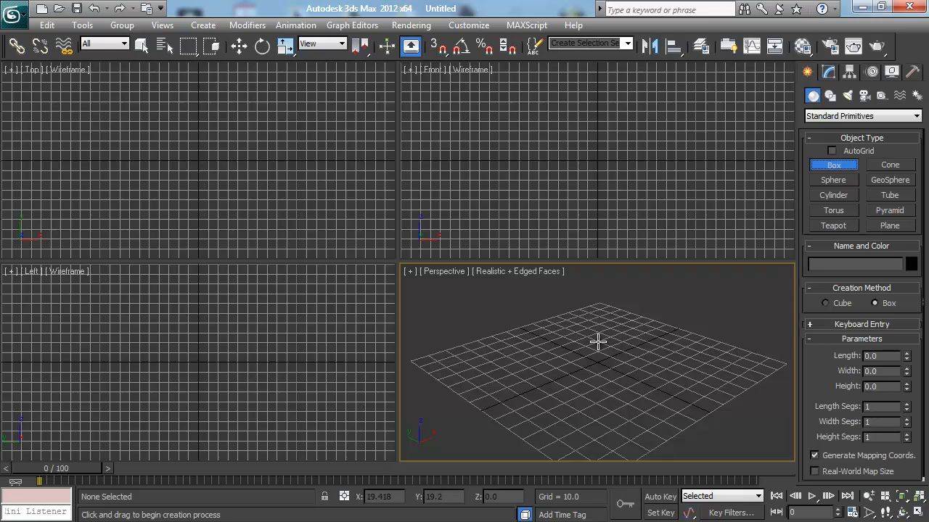
mouse_move(598, 342)
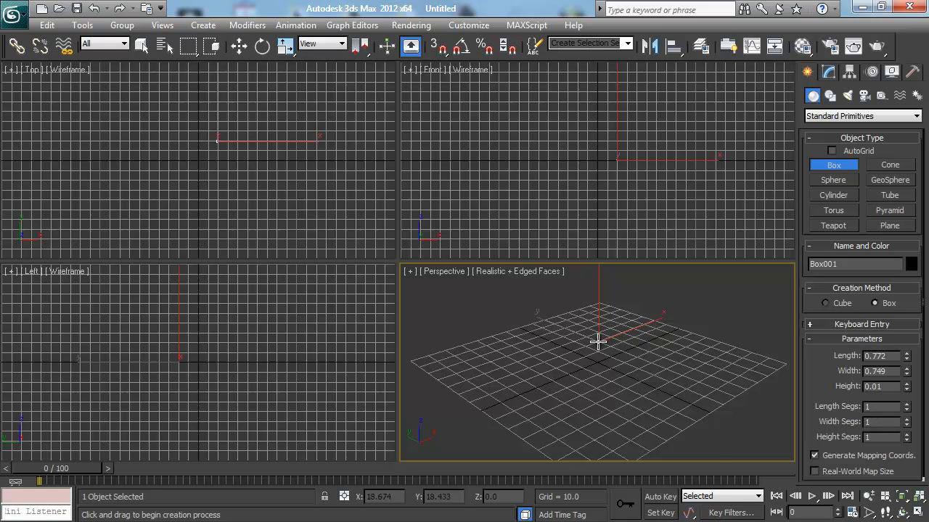
drag(599, 341, 556, 395)
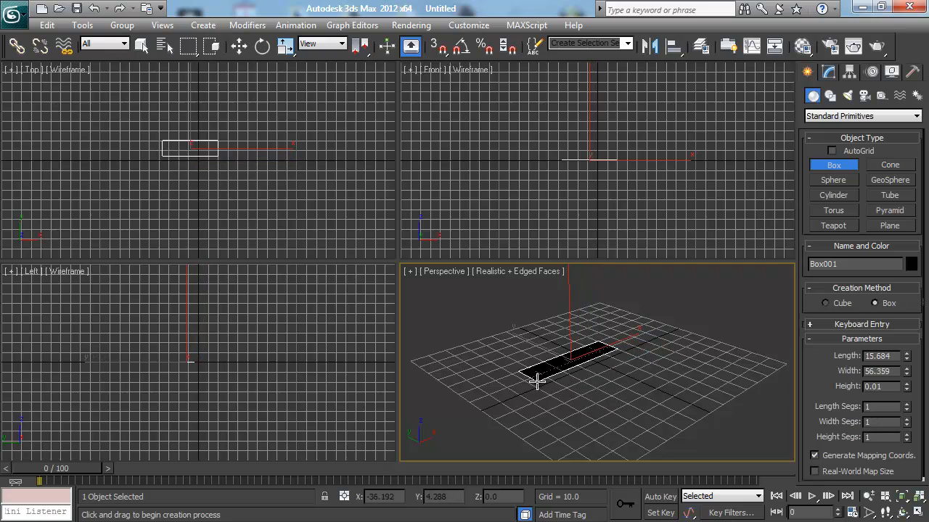
drag(537, 377, 595, 417)
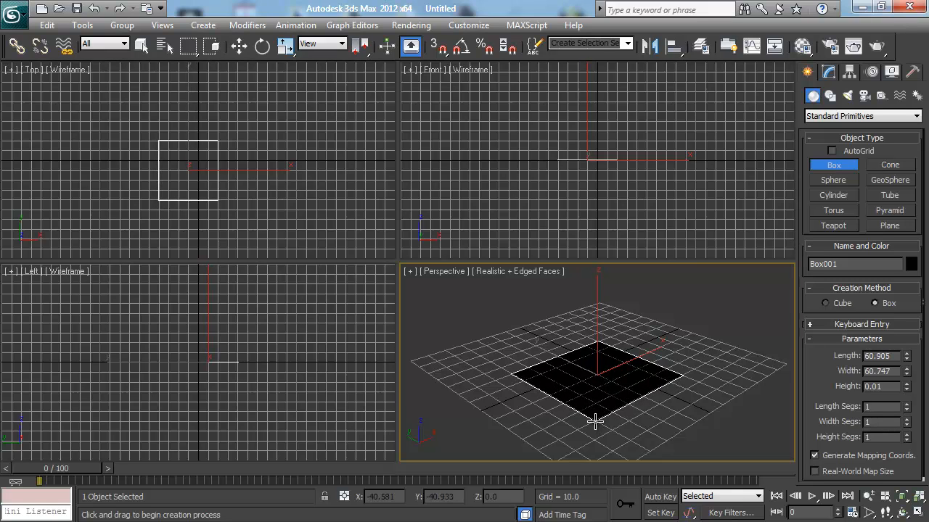
drag(595, 421, 594, 361)
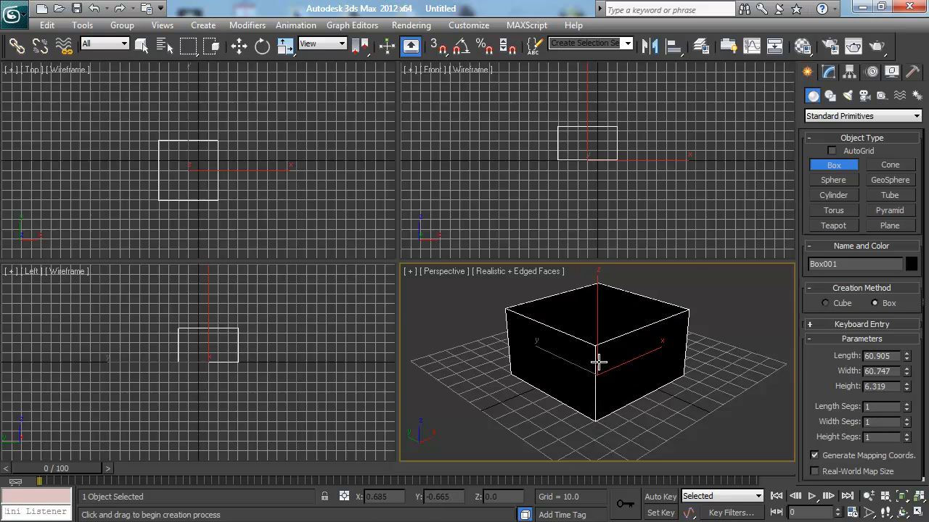
drag(597, 361, 593, 344)
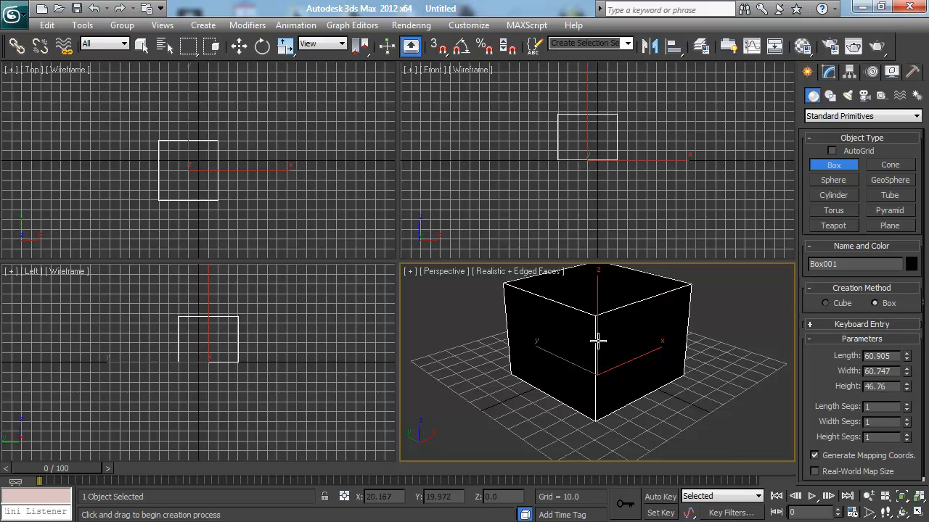
mouse_move(678, 305)
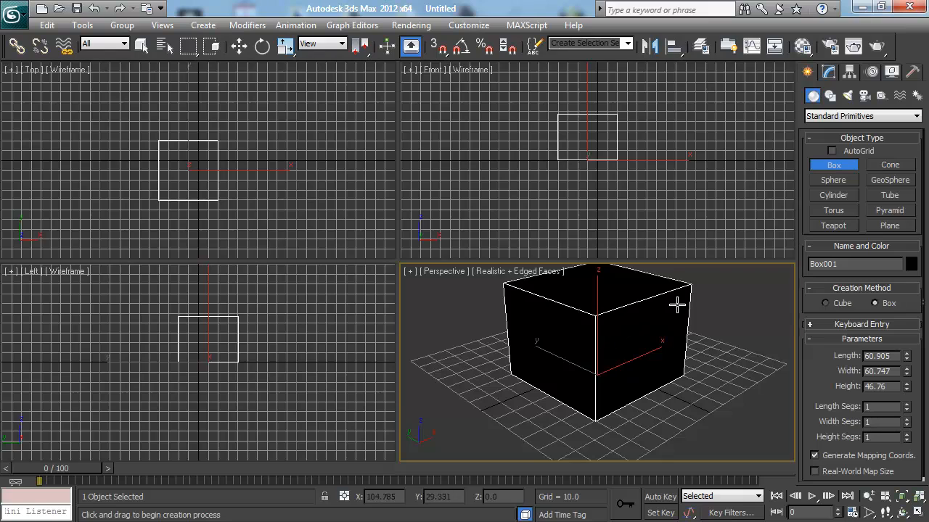
mouse_move(713, 397)
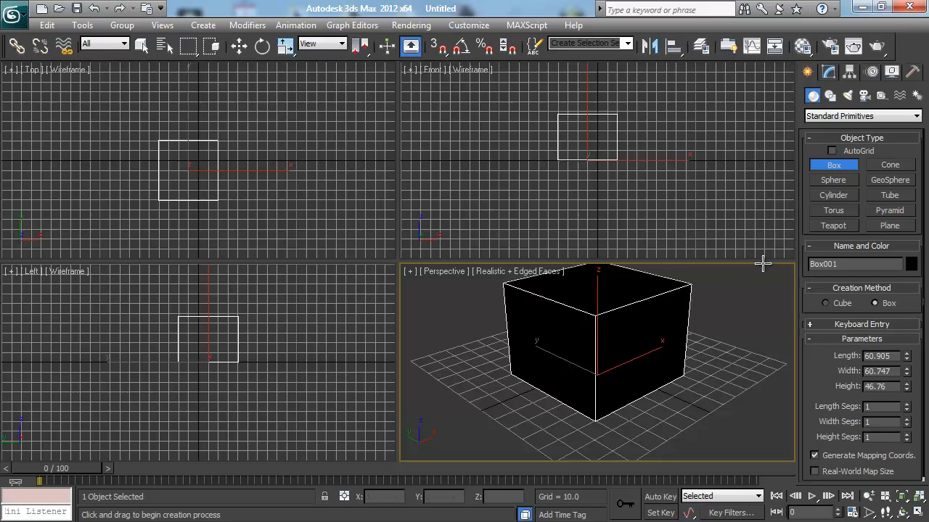
mouse_move(759, 311)
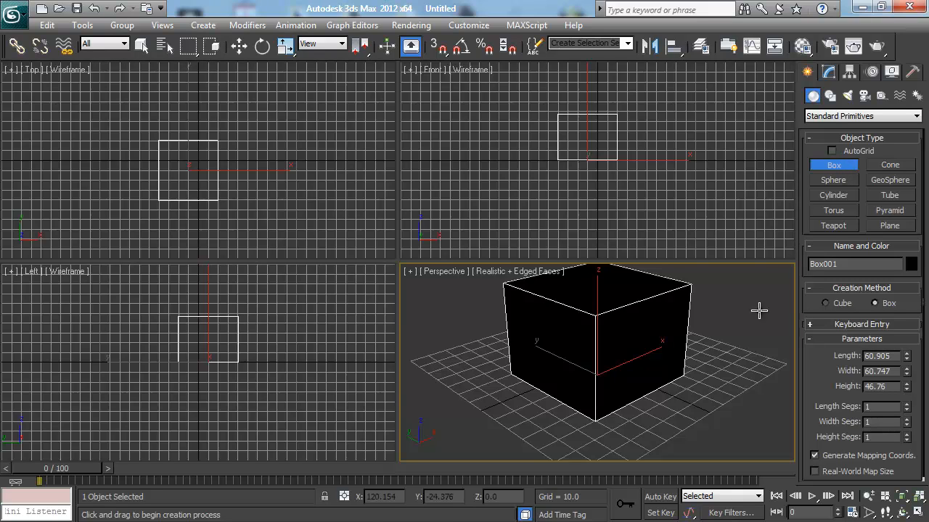
mouse_move(712, 374)
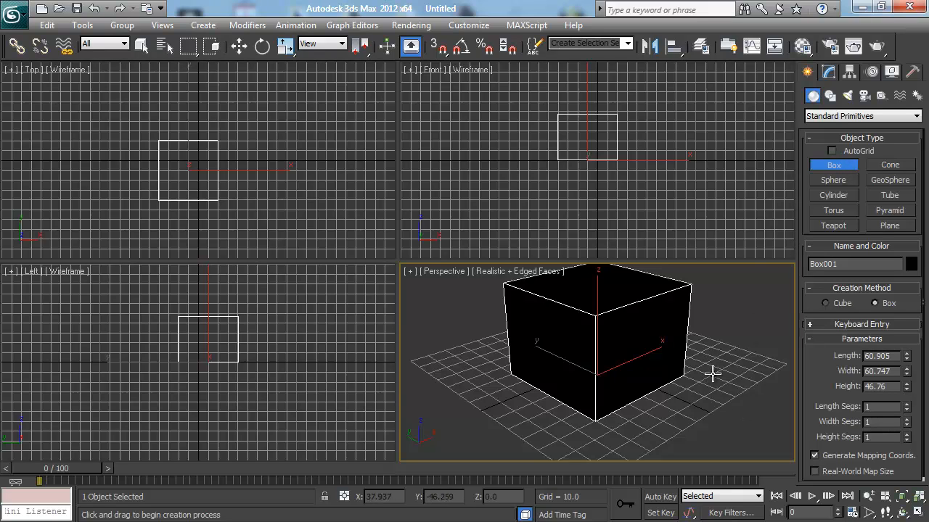
mouse_move(681, 378)
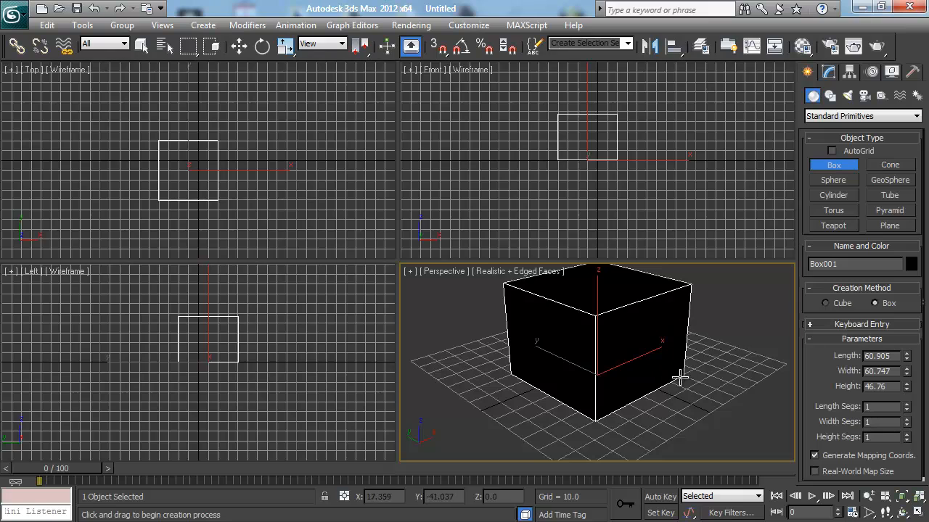
mouse_move(678, 390)
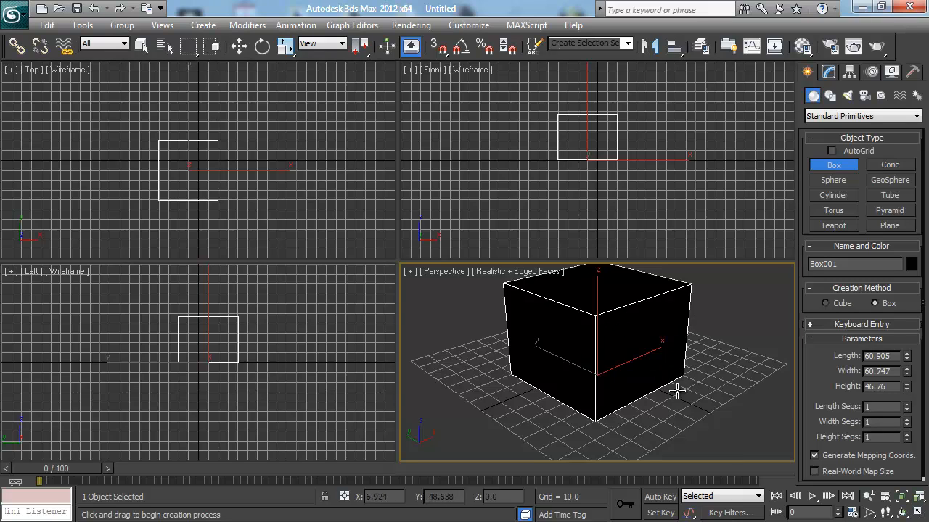
mouse_move(617, 336)
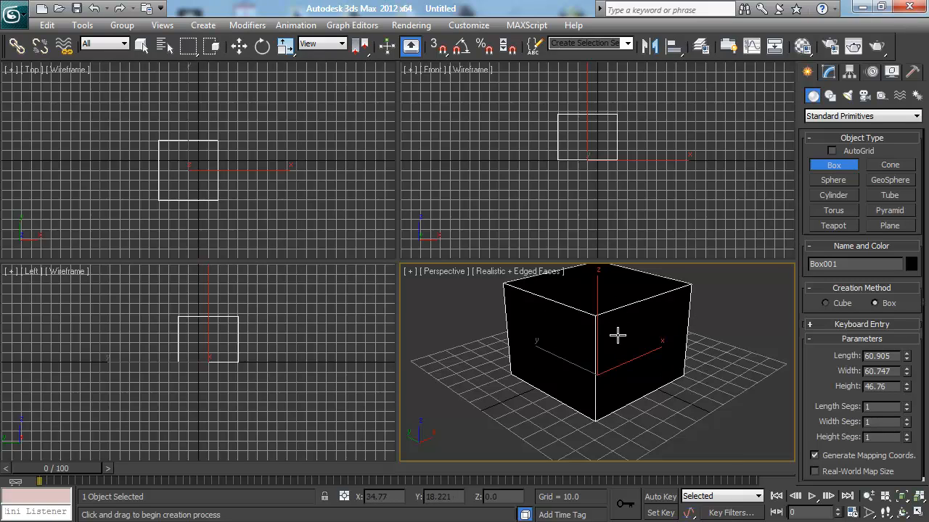
mouse_move(648, 329)
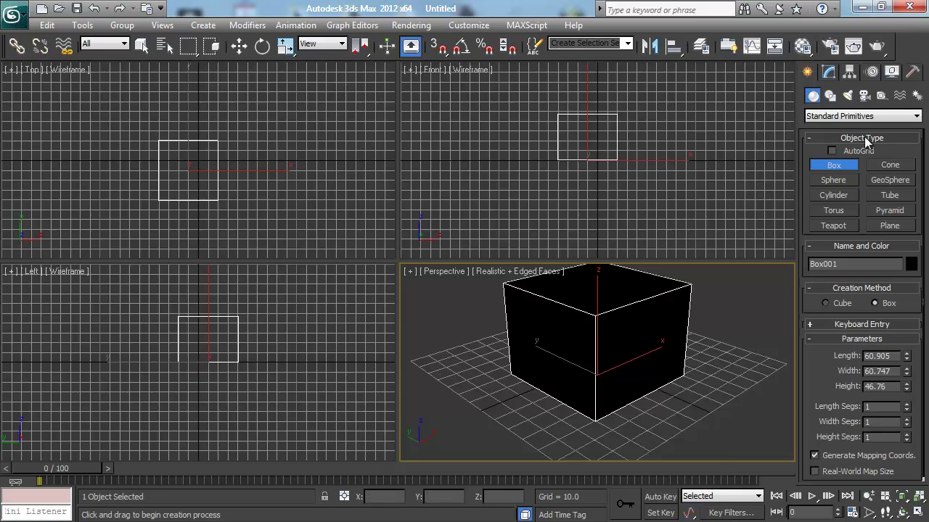
mouse_move(728, 298)
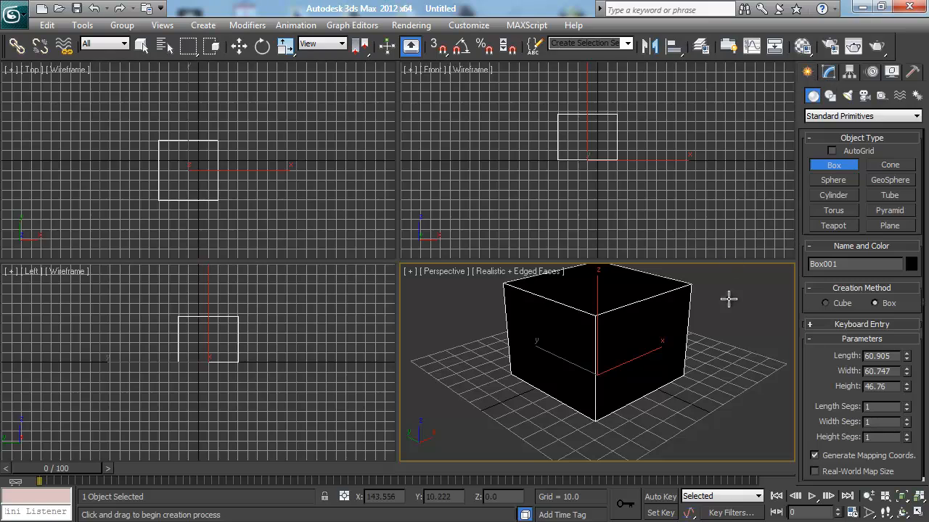
mouse_move(706, 332)
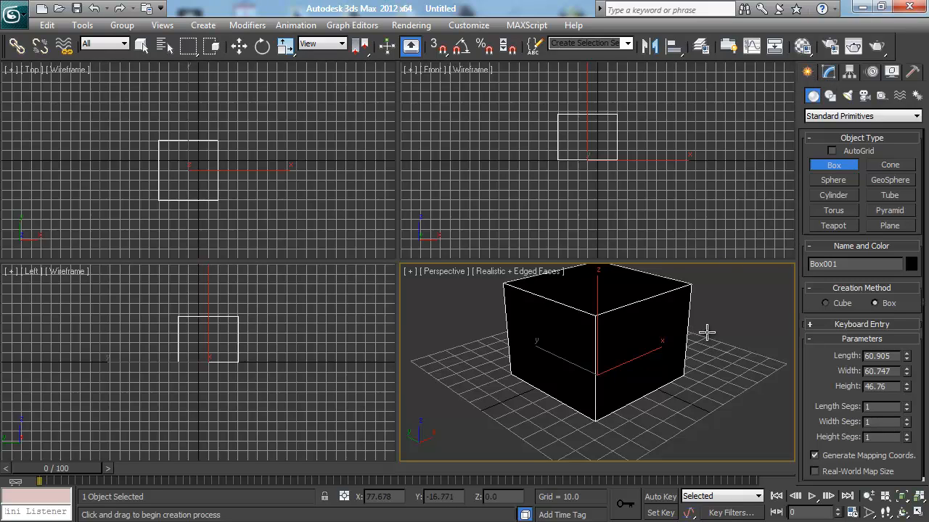
mouse_move(709, 333)
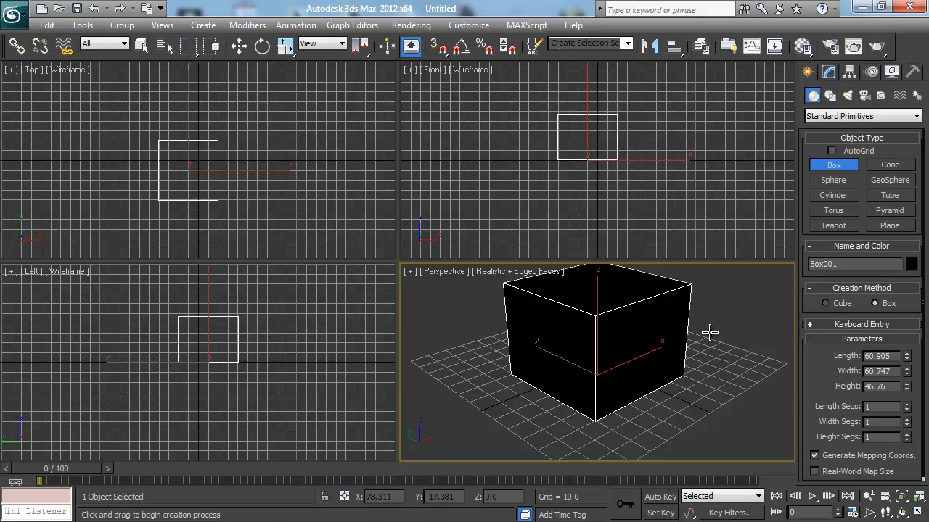
- Activate Select and Uniform Scale to show Box001's scale gizmo, leaving it at 100 percent
click(285, 46)
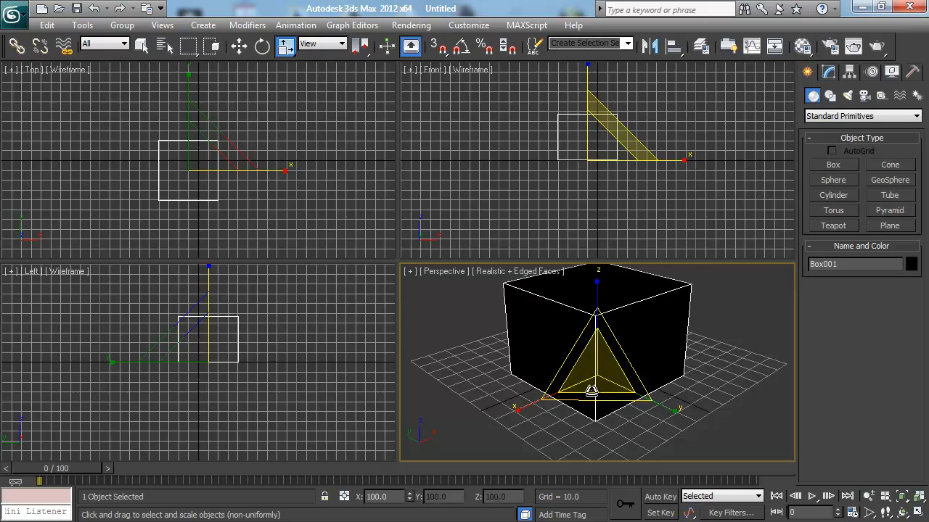
drag(592, 389, 579, 338)
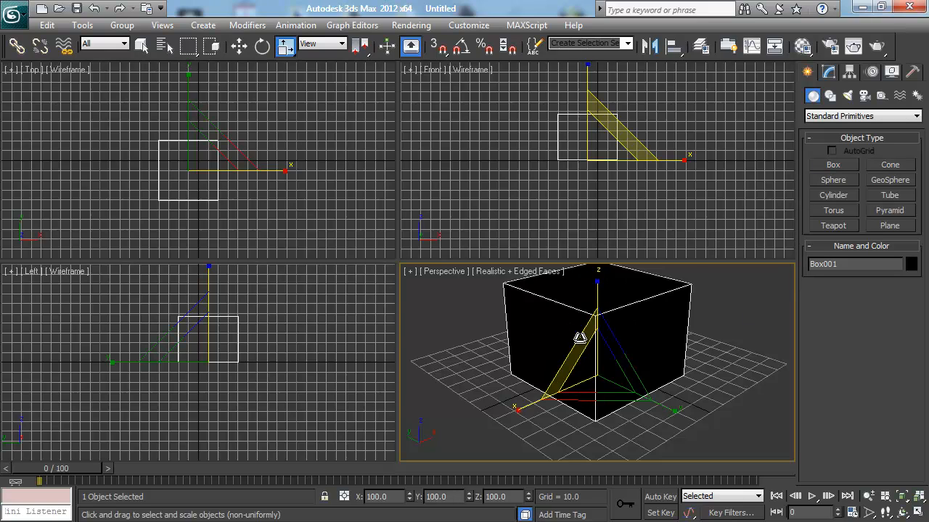
mouse_move(823, 172)
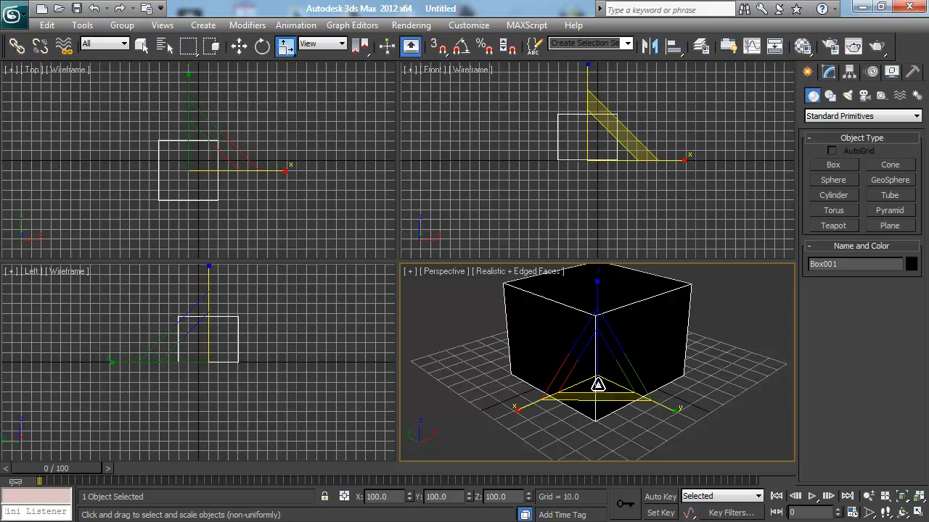
click(240, 45)
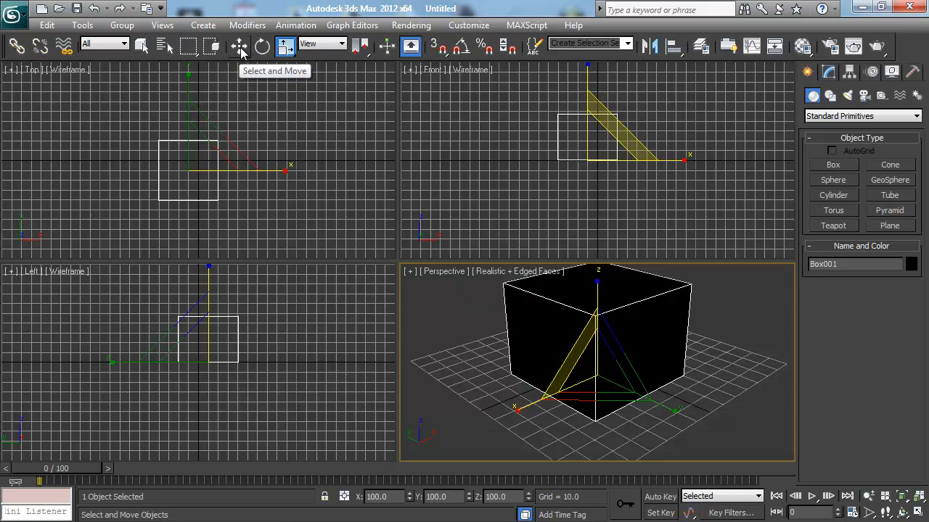
- Switch to Select and Move and select Box001 at about -10, -10, 0
click(240, 45)
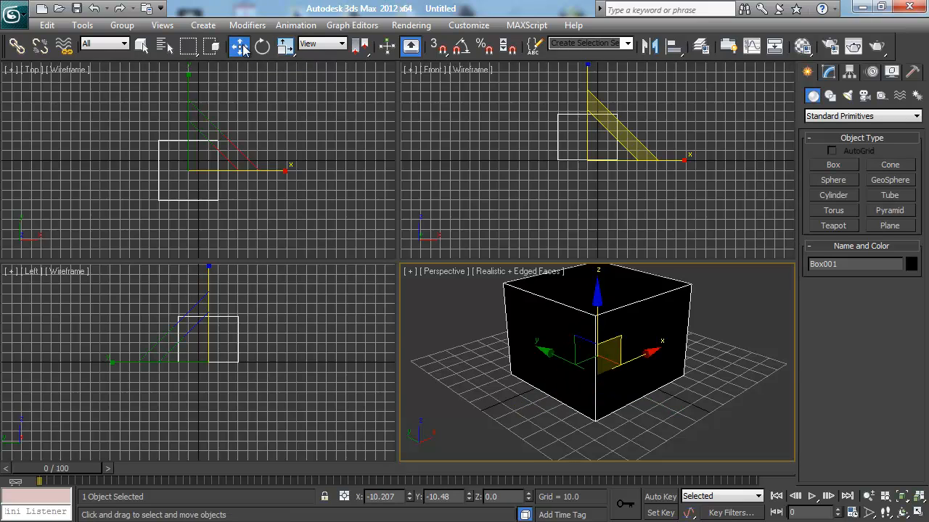
click(475, 327)
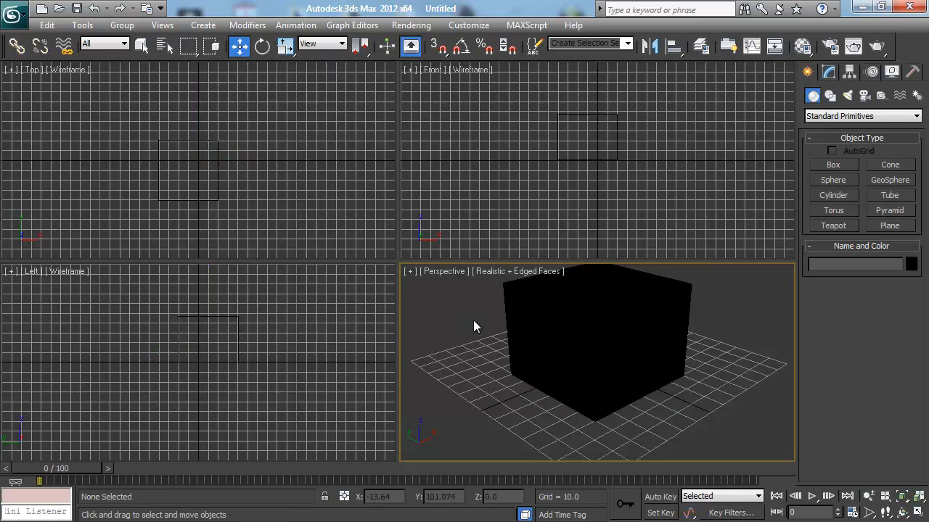
click(595, 356)
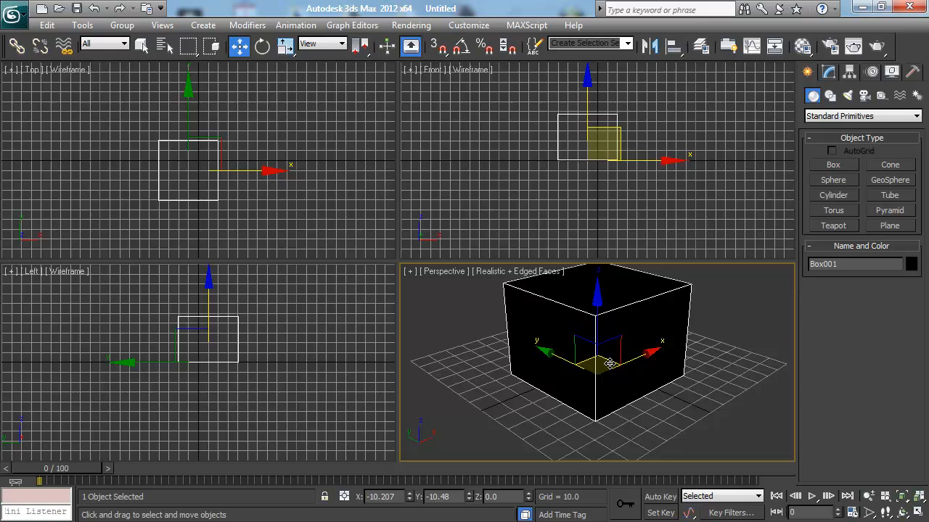
click(508, 359)
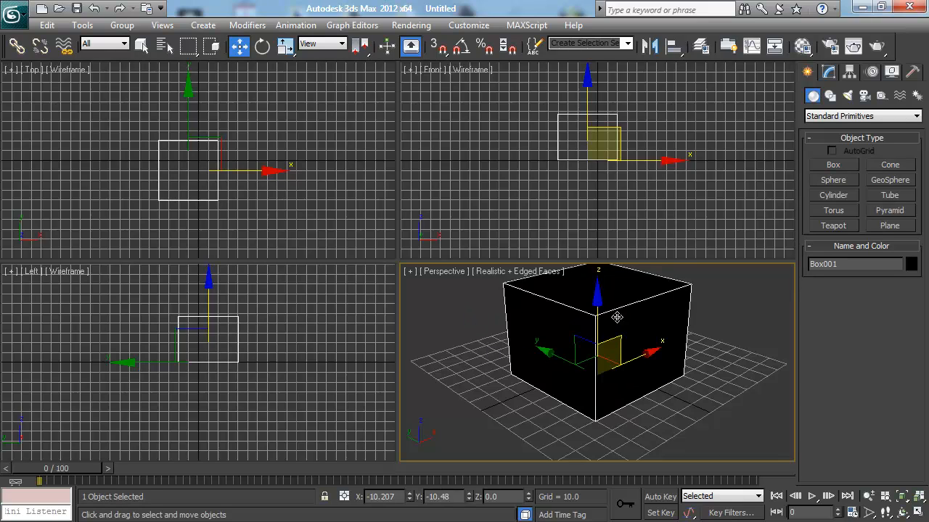
mouse_move(592, 312)
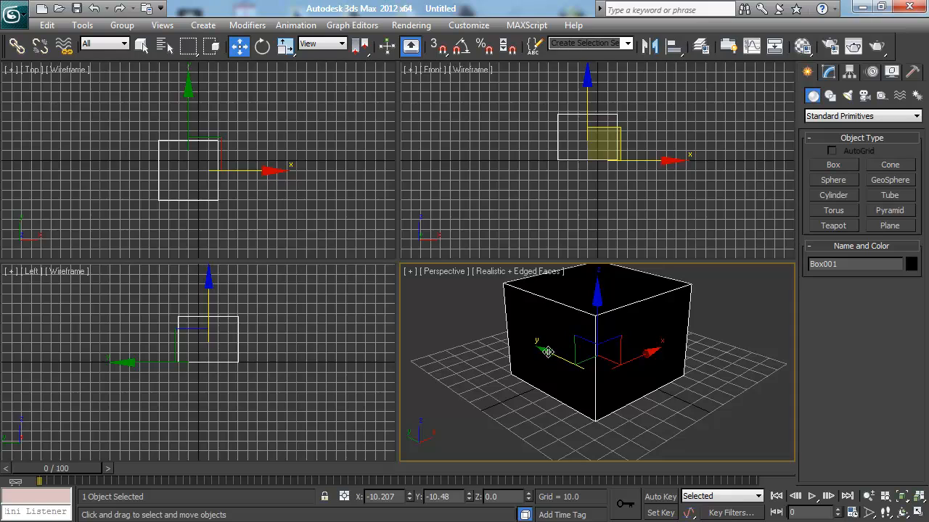
mouse_move(543, 352)
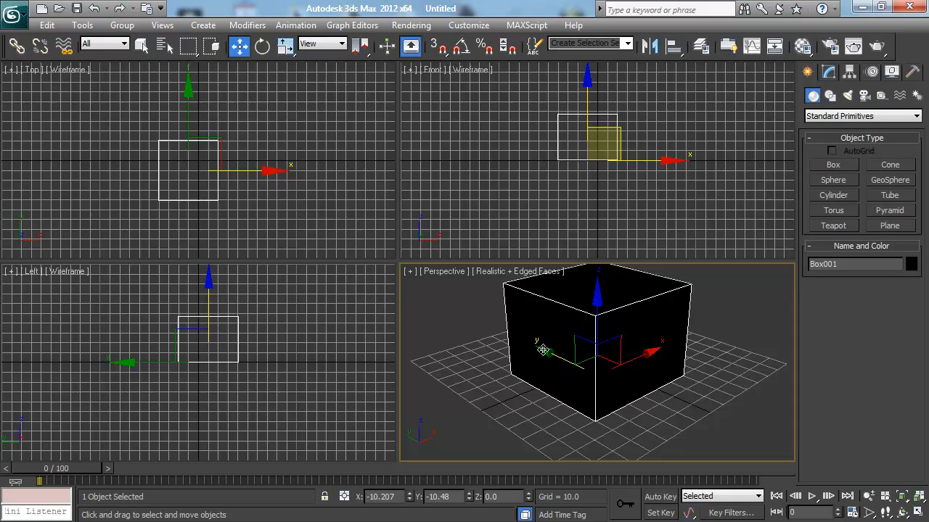
- Slide Box001 back and forth along the Y axis with the Move gizmo
drag(541, 350, 552, 353)
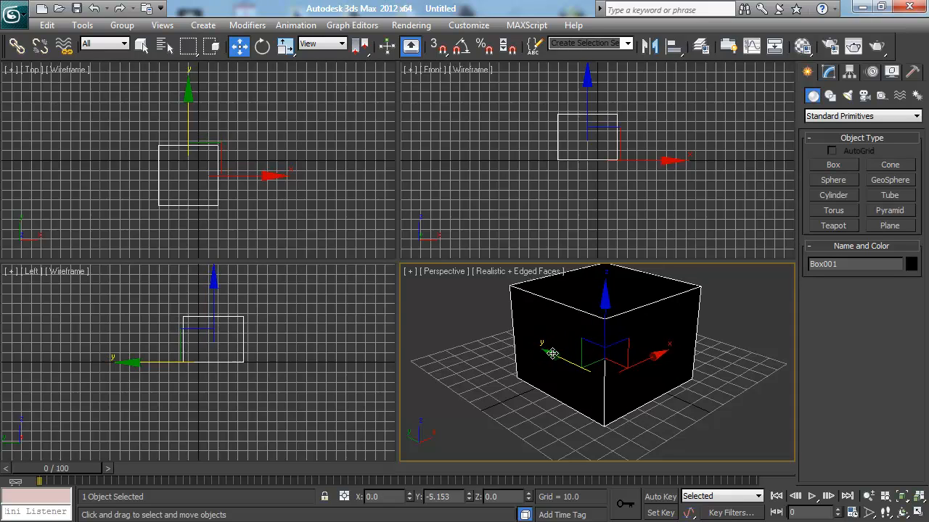
drag(551, 354, 490, 335)
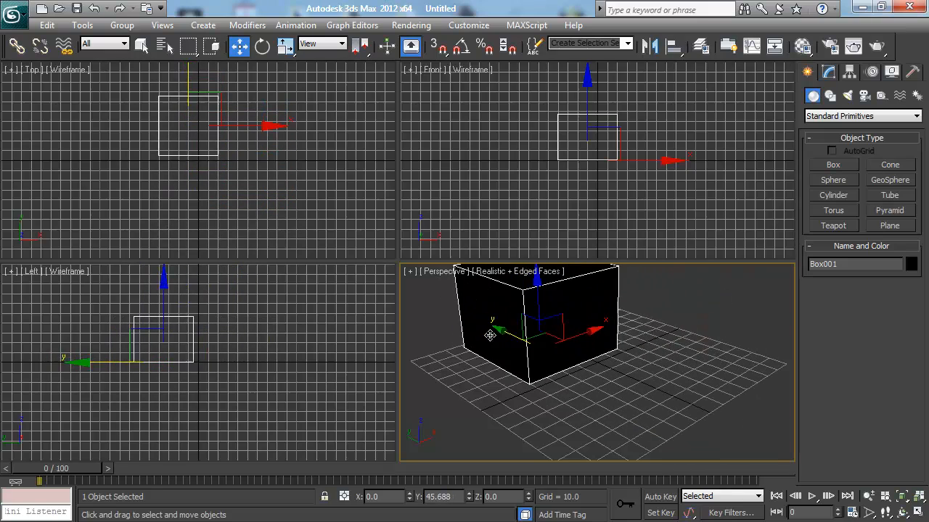
drag(490, 335, 514, 344)
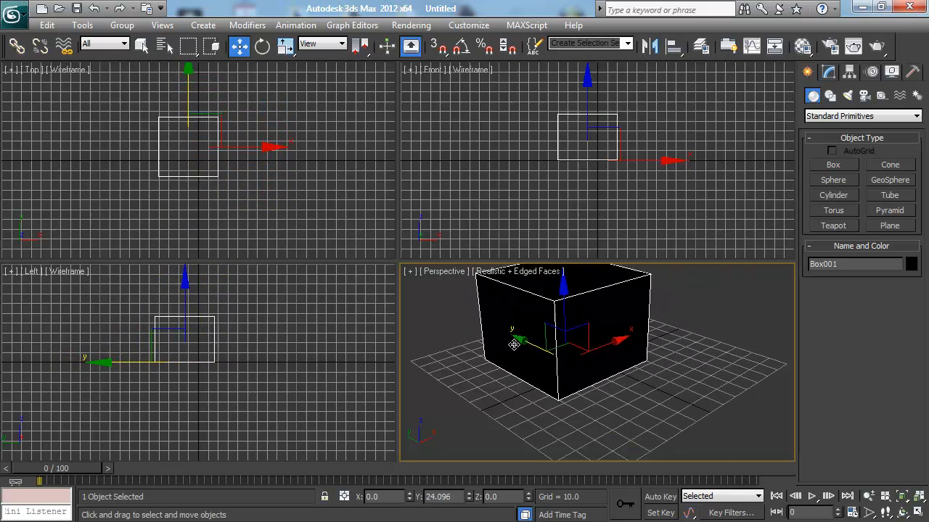
drag(514, 344, 537, 352)
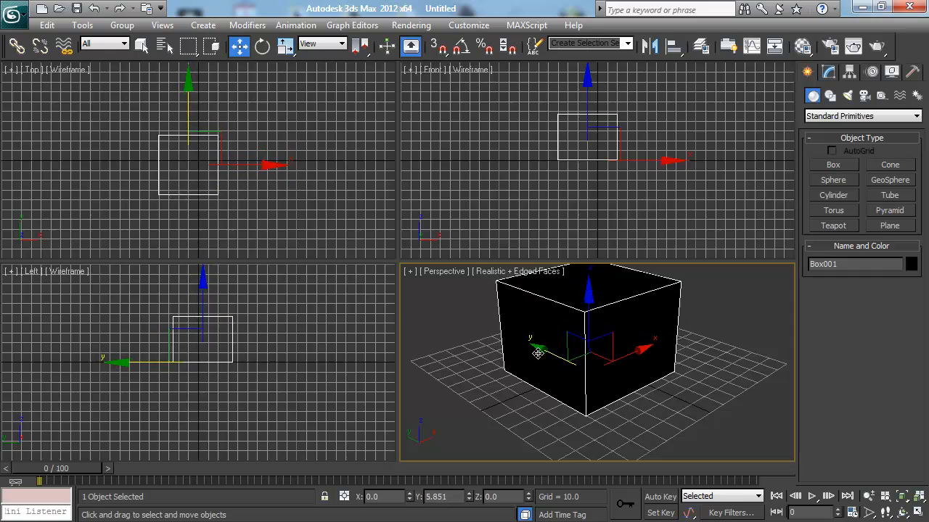
drag(537, 352, 653, 355)
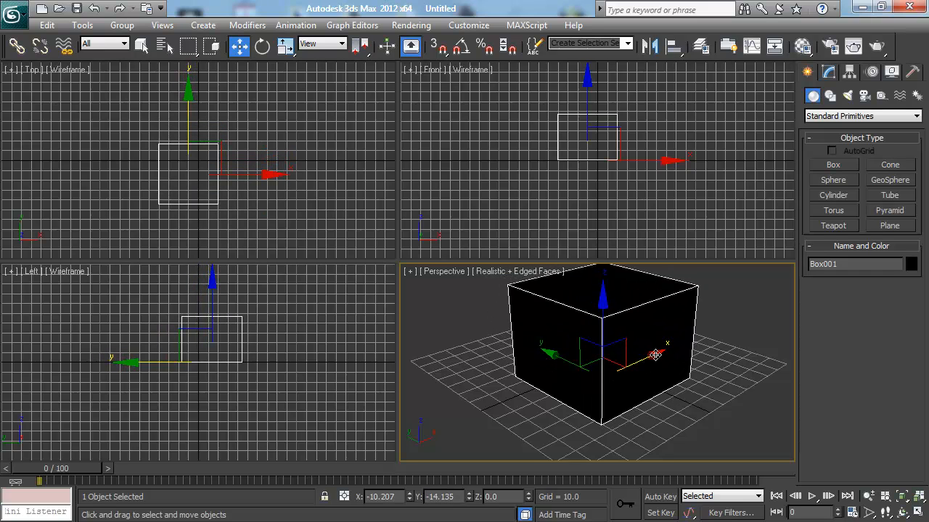
- Move Box001 back and forth along X, then lower and raise it along Z
drag(653, 356, 566, 391)
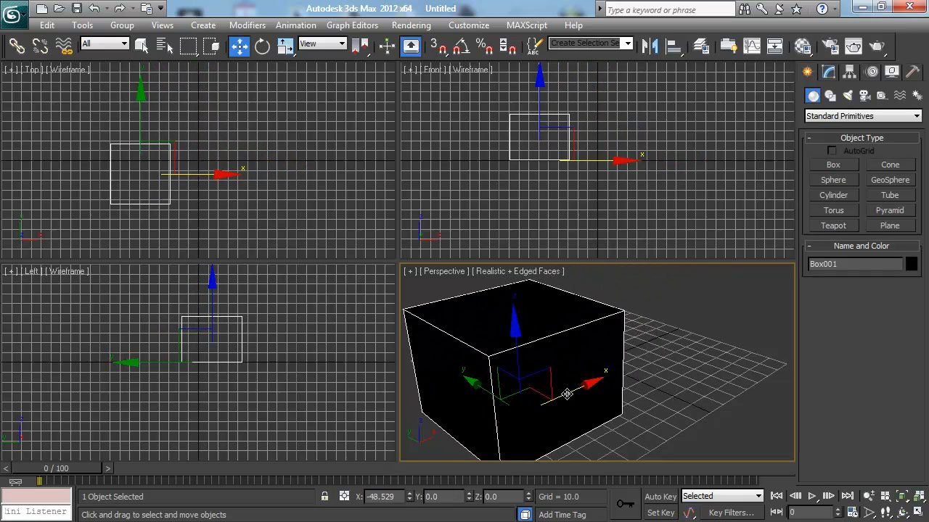
drag(566, 394, 646, 356)
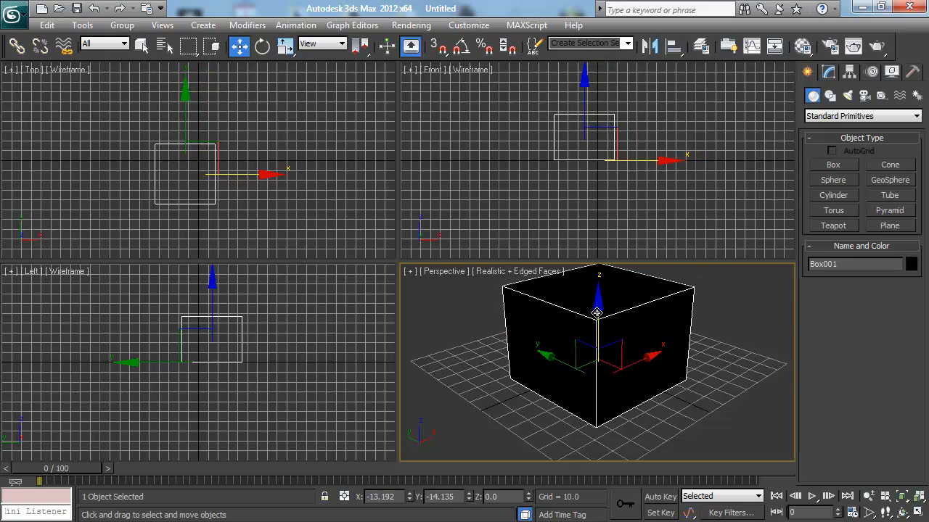
drag(596, 305, 587, 334)
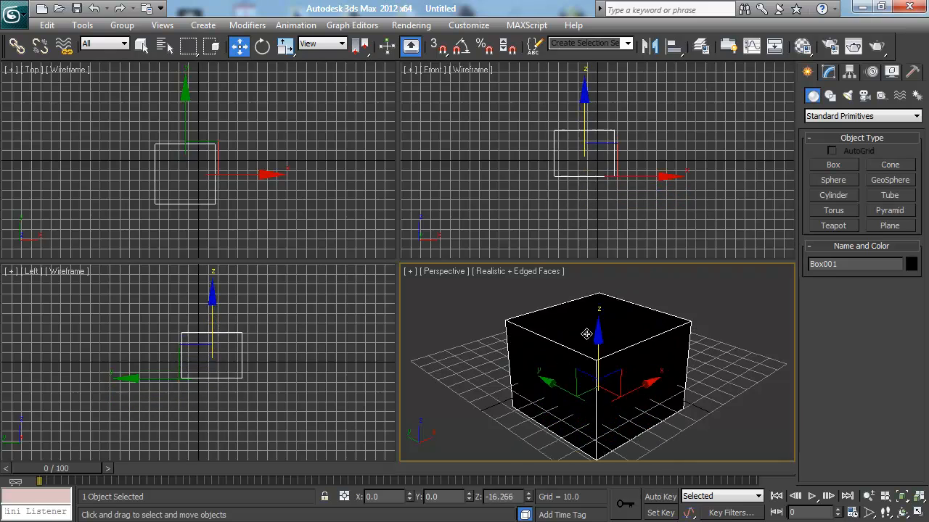
drag(586, 334, 590, 307)
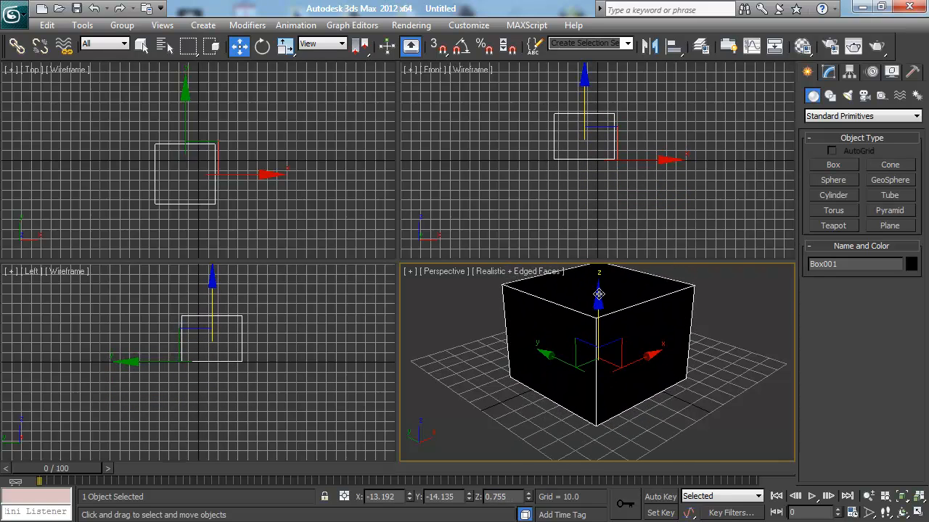
mouse_move(713, 253)
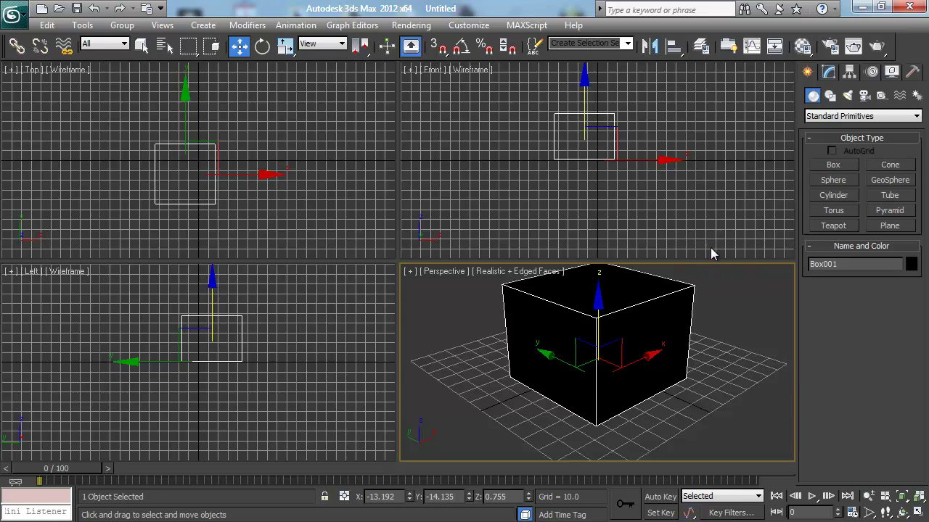
mouse_move(620, 349)
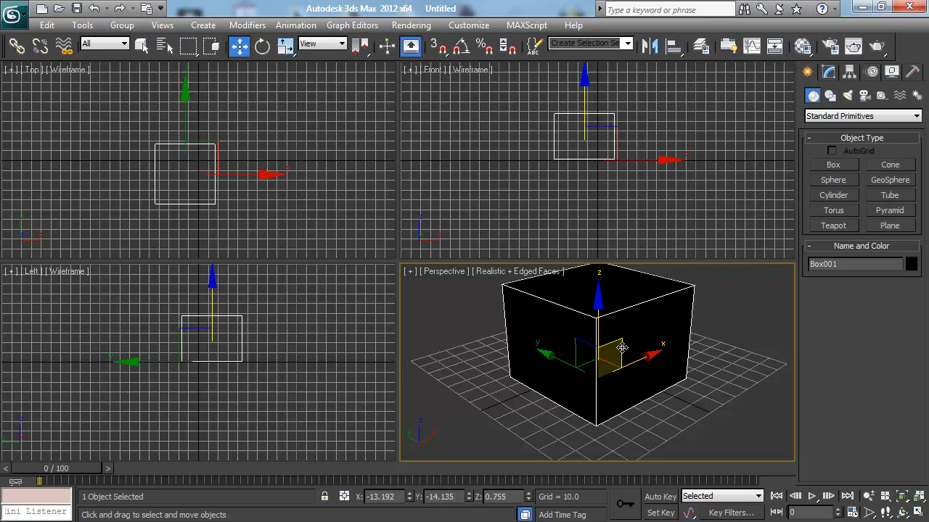
mouse_move(624, 342)
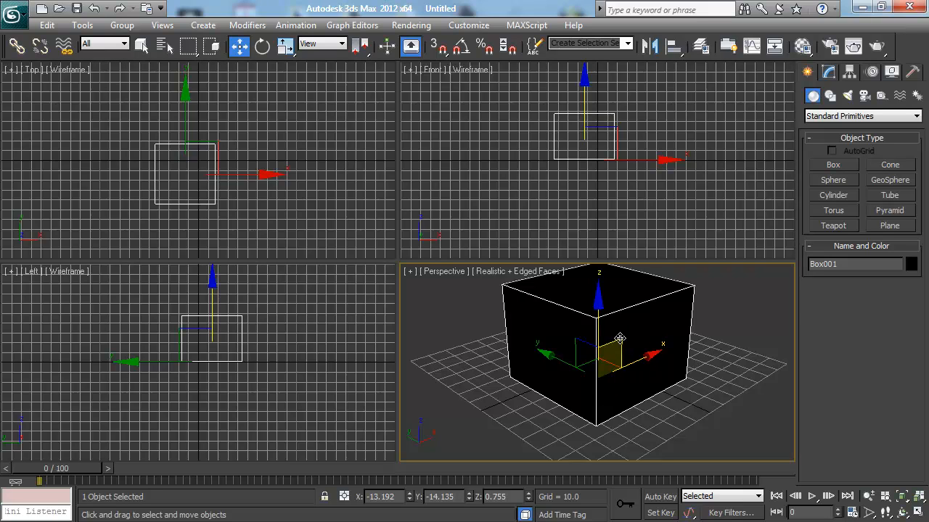
- Drag Box001 around the XZ plane, below the grid and back up
drag(620, 339, 626, 344)
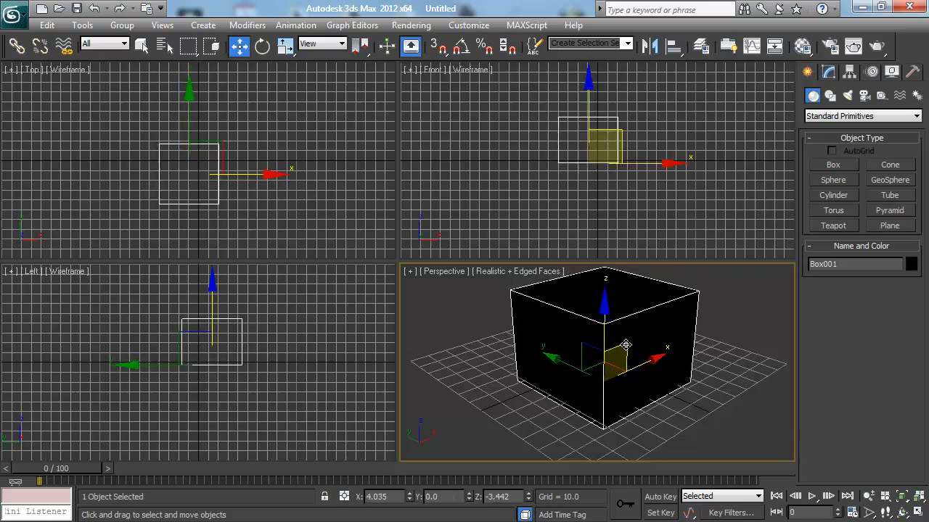
drag(625, 345, 586, 325)
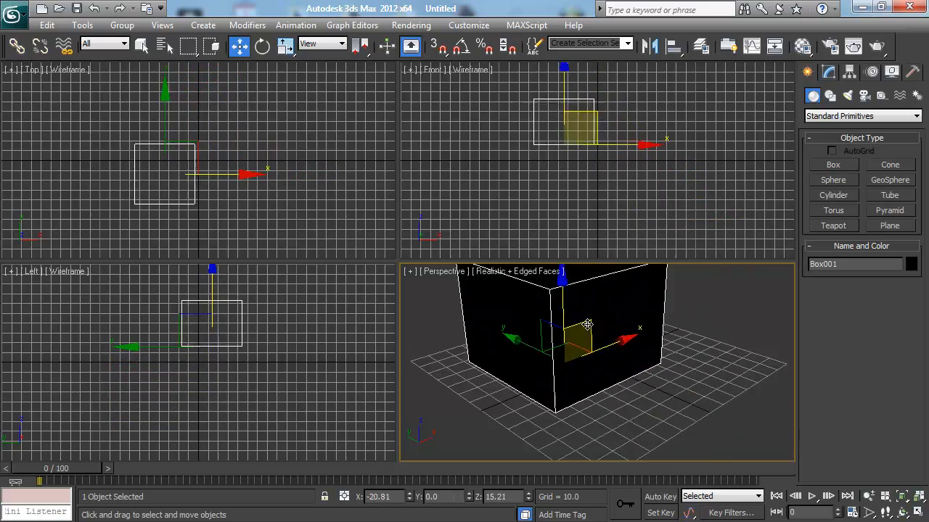
drag(586, 325, 621, 383)
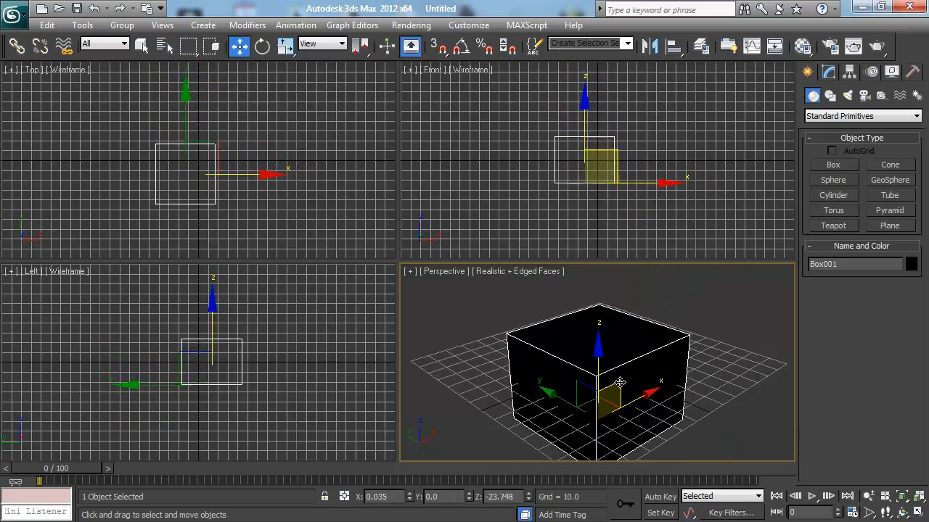
drag(620, 382, 612, 336)
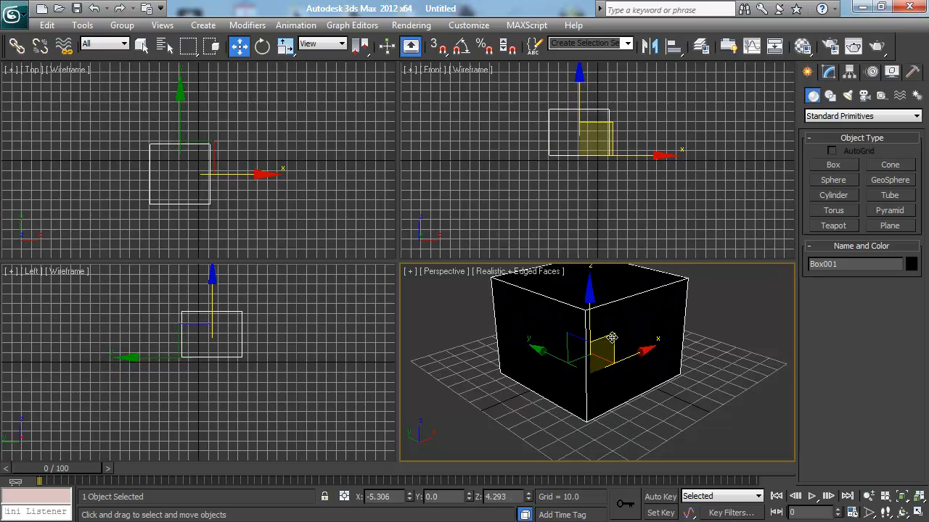
drag(613, 337, 573, 347)
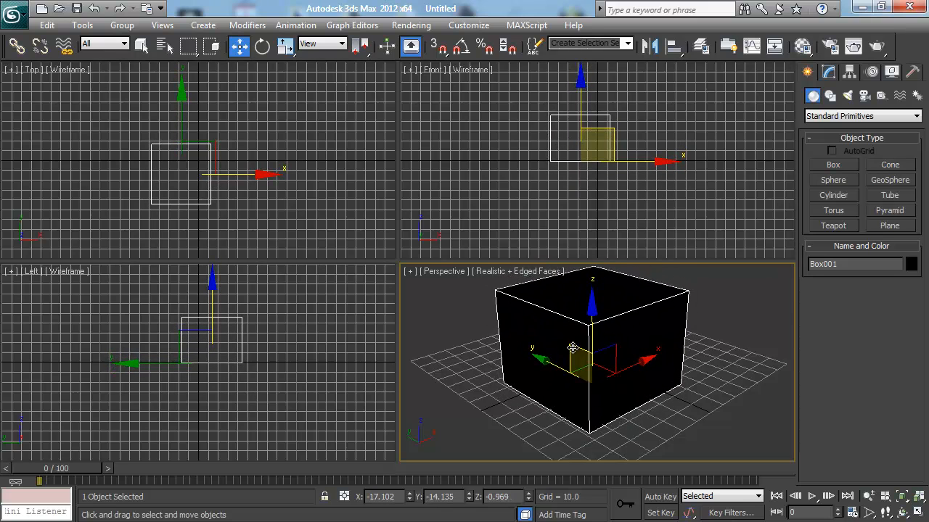
- Move Box001 in the YZ and XY planes, ending near -12.3, -3.2, -5.5
drag(573, 347, 532, 341)
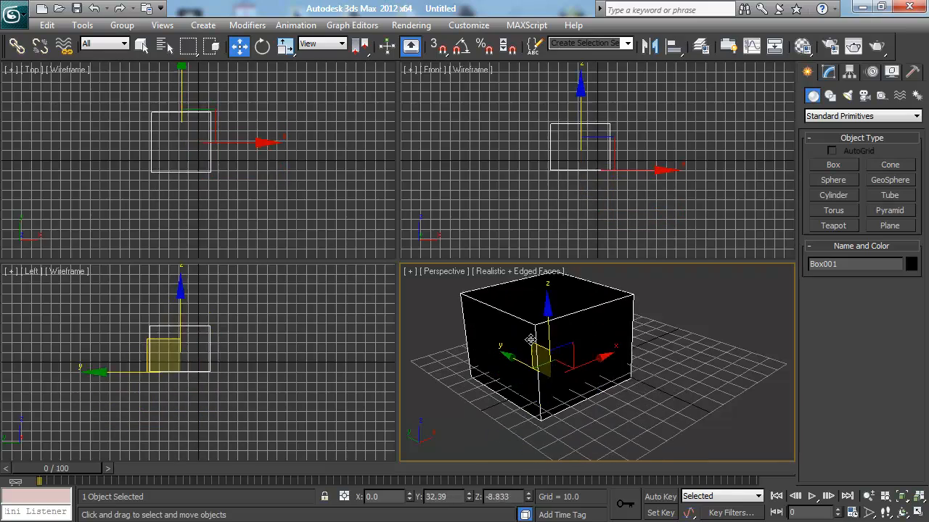
drag(508, 356, 519, 370)
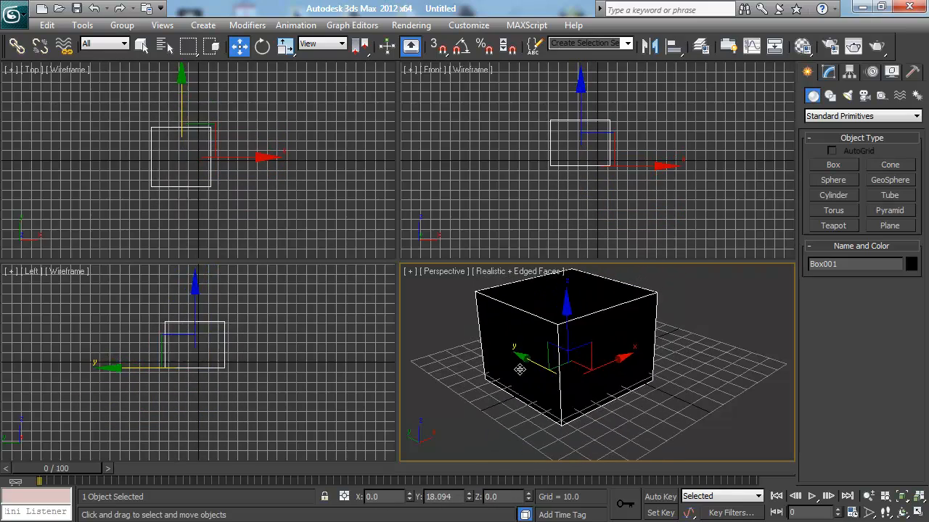
drag(519, 370, 493, 352)
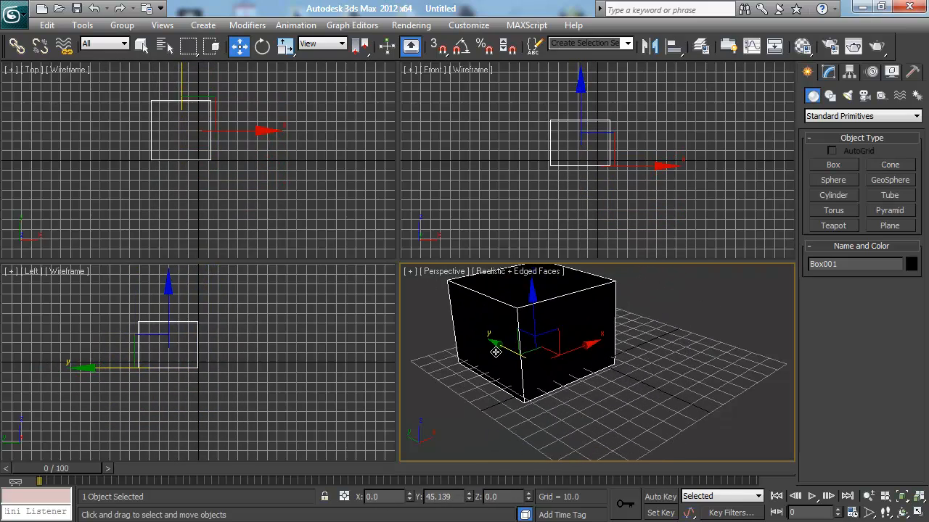
drag(494, 352, 569, 355)
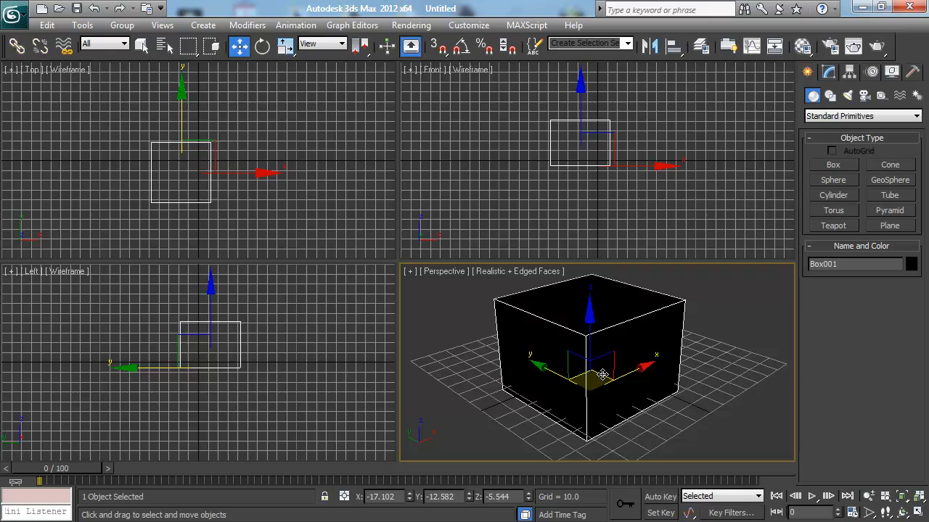
drag(602, 373, 623, 347)
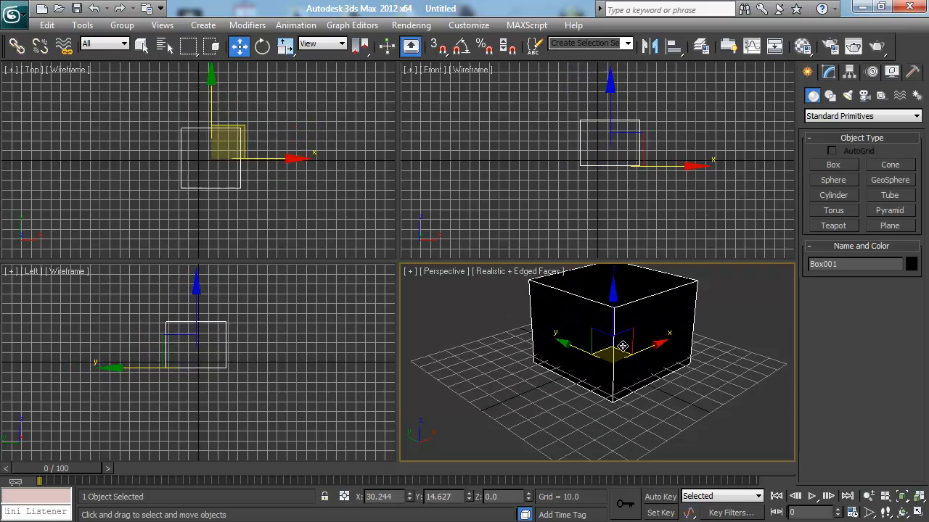
drag(623, 345, 595, 365)
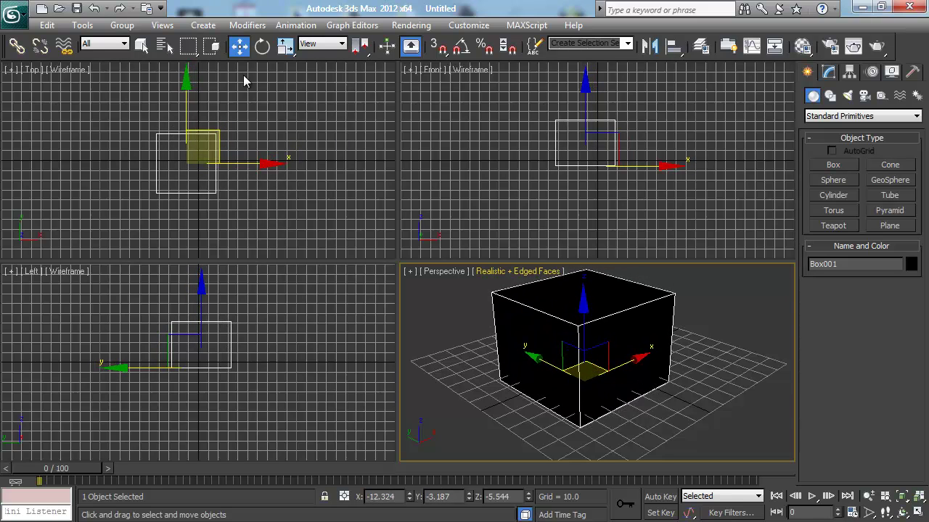
mouse_move(261, 47)
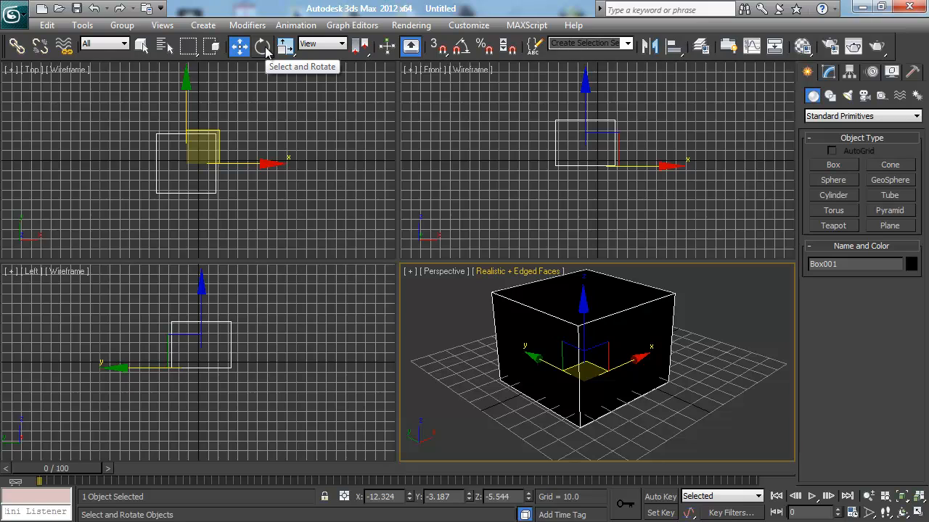
click(263, 45)
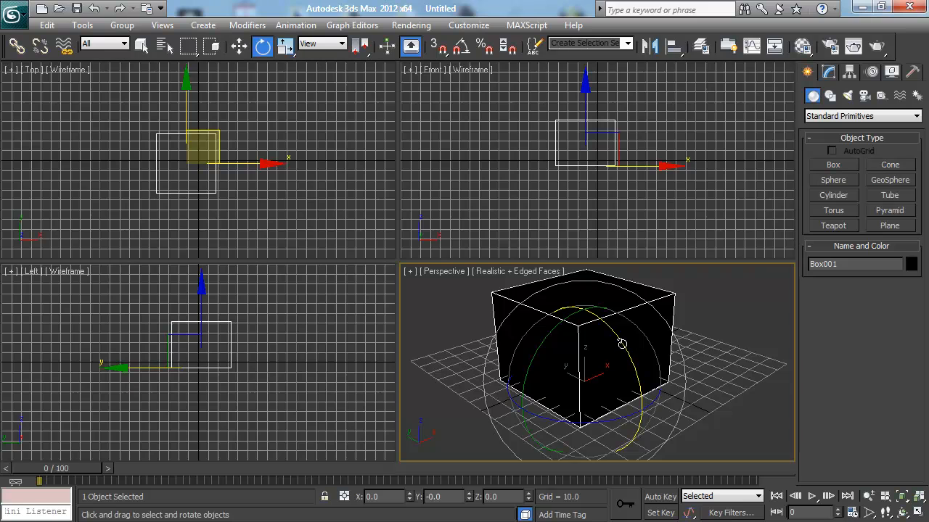
mouse_move(635, 365)
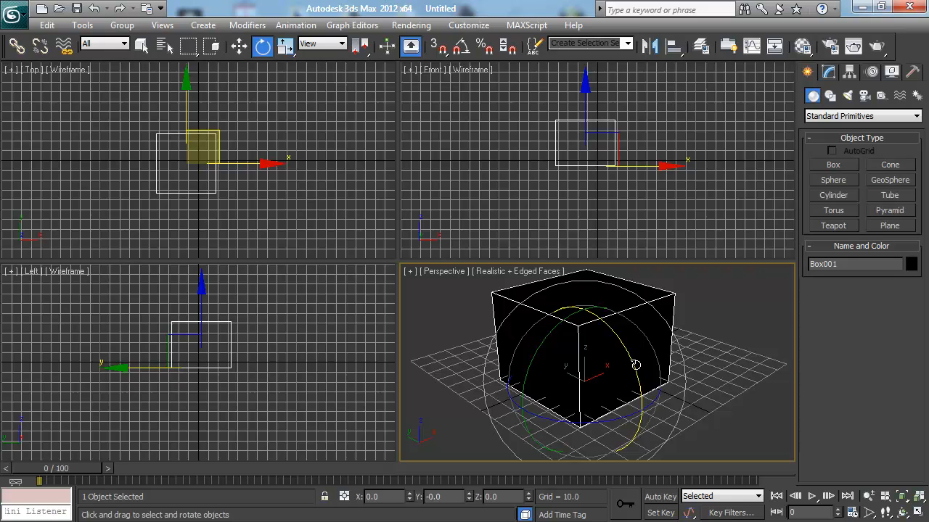
drag(635, 365, 620, 319)
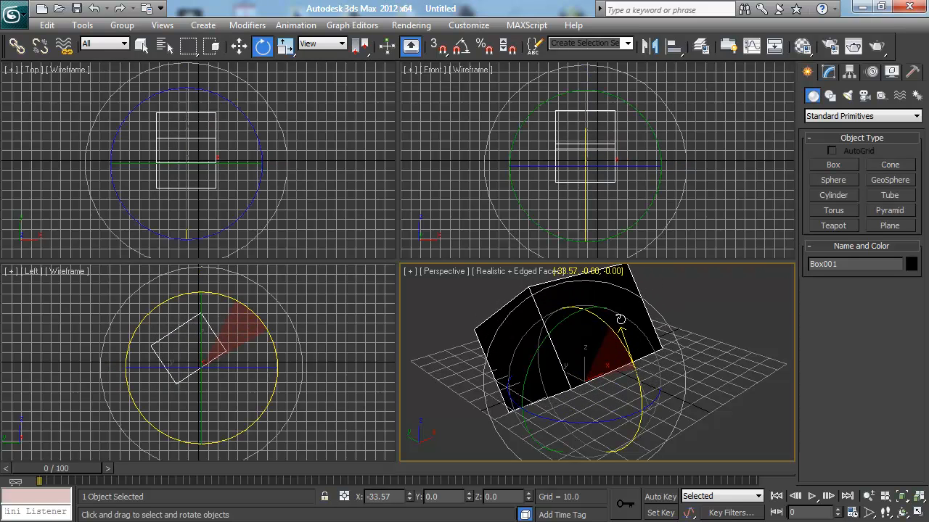
drag(620, 320, 614, 311)
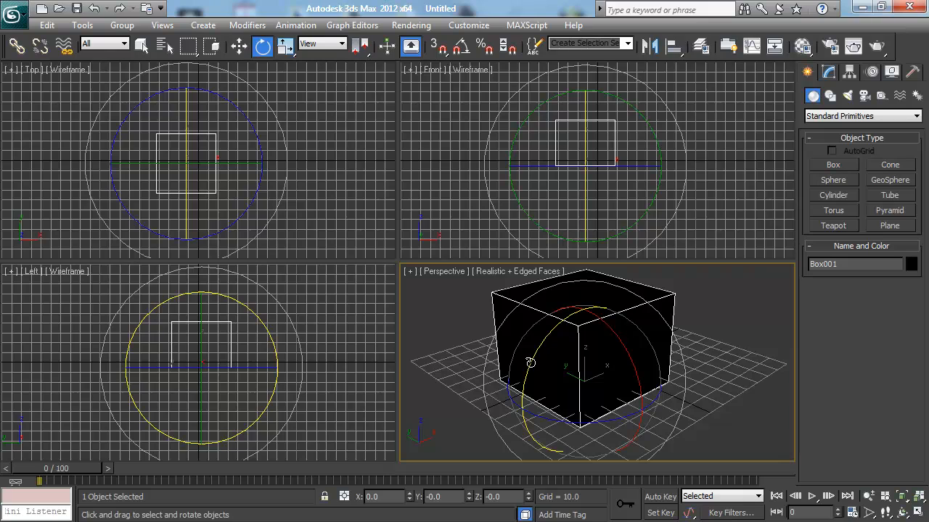
drag(530, 363, 521, 392)
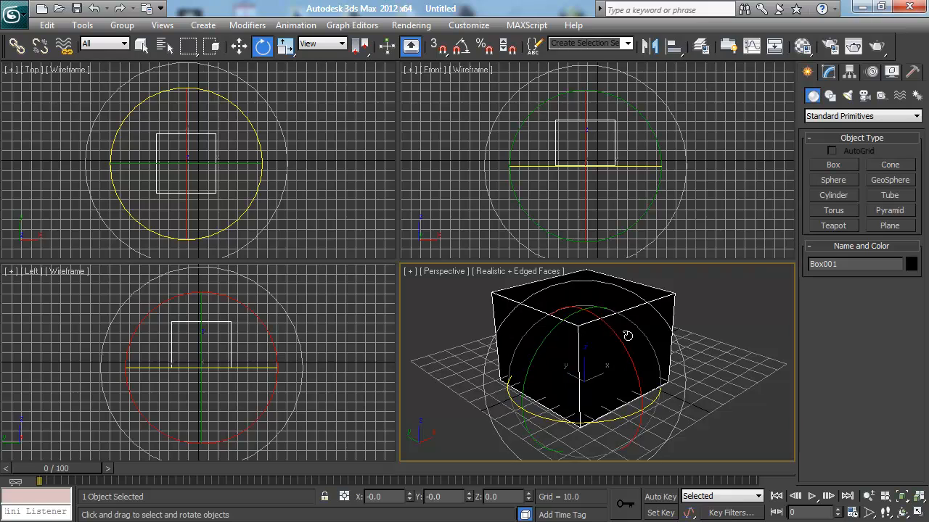
drag(627, 335, 528, 367)
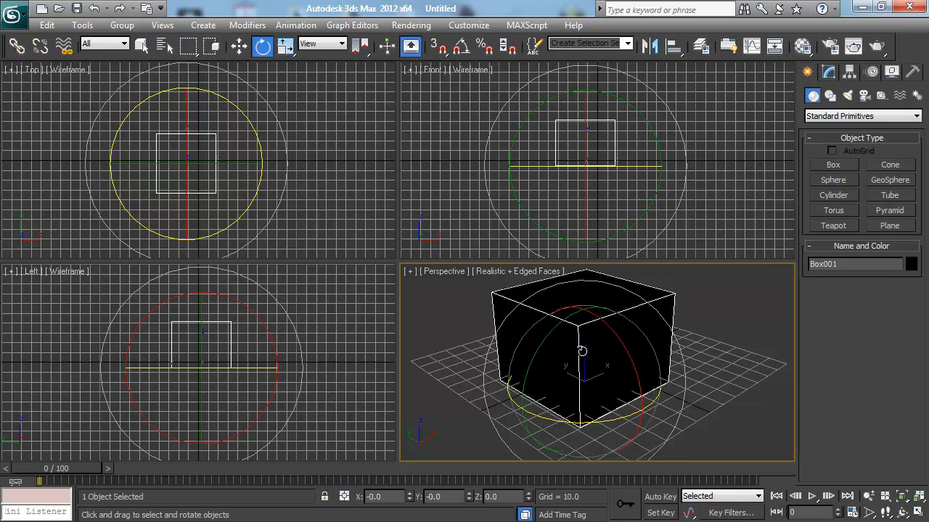
drag(581, 352, 577, 355)
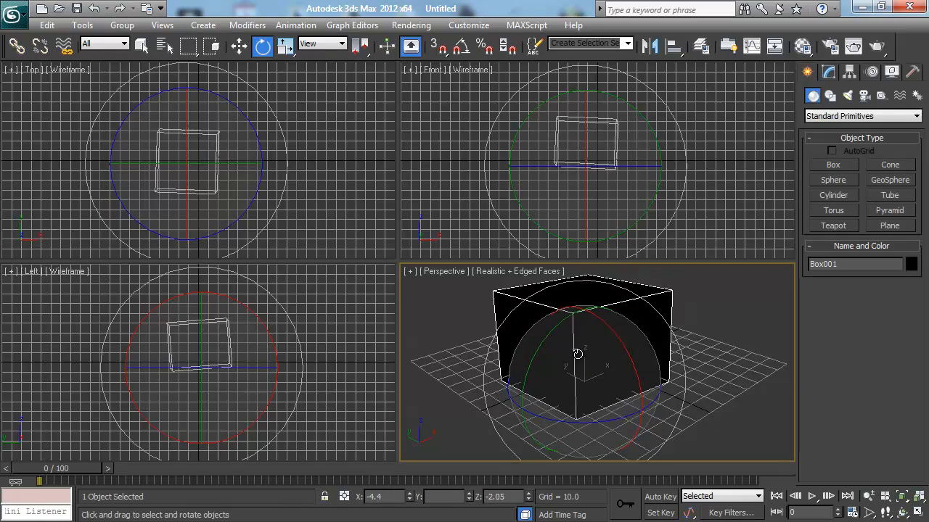
drag(577, 354, 601, 395)
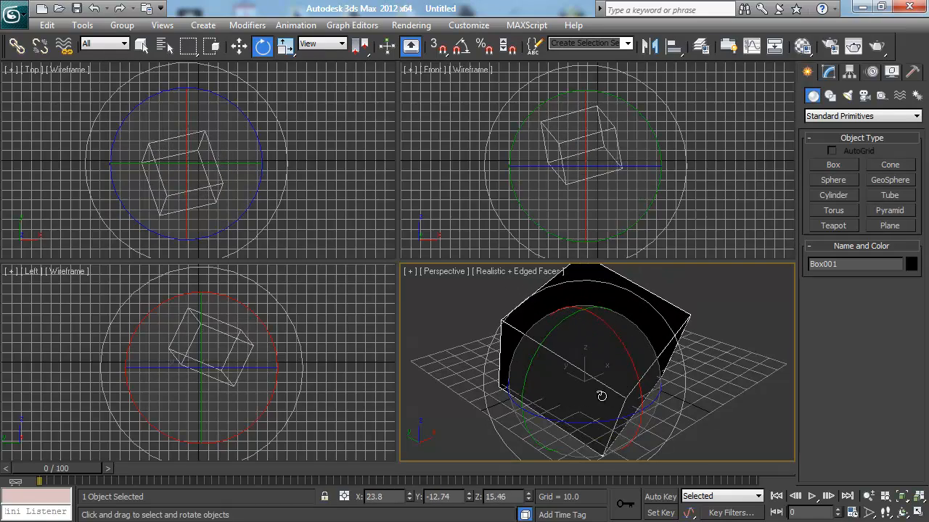
drag(601, 396, 560, 324)
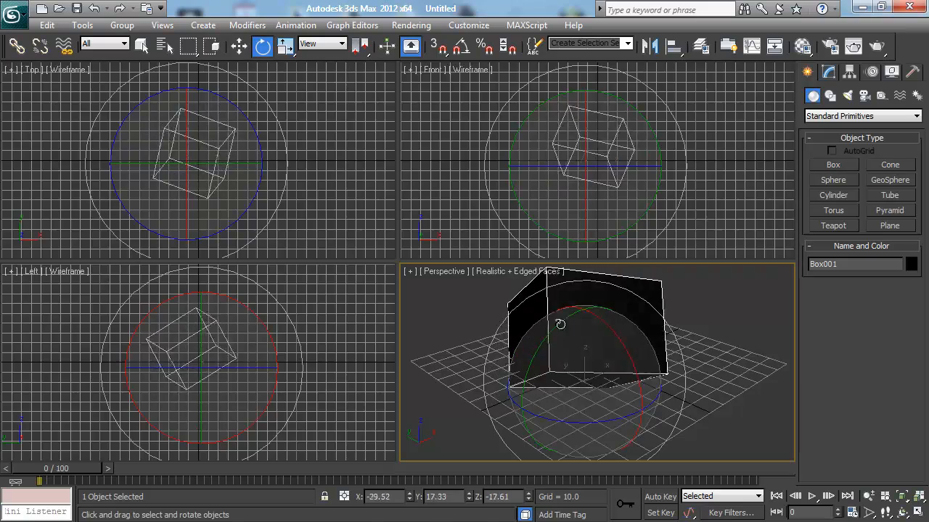
drag(560, 324, 629, 390)
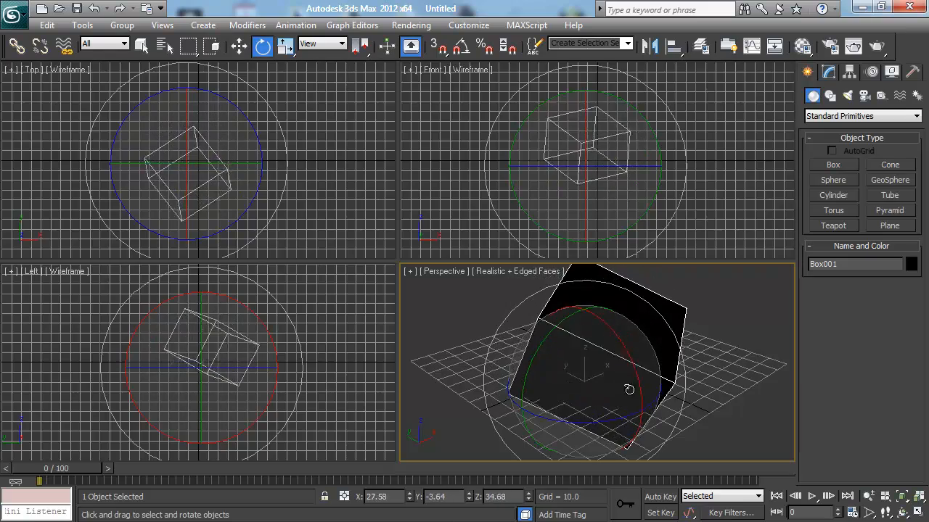
drag(628, 389, 543, 331)
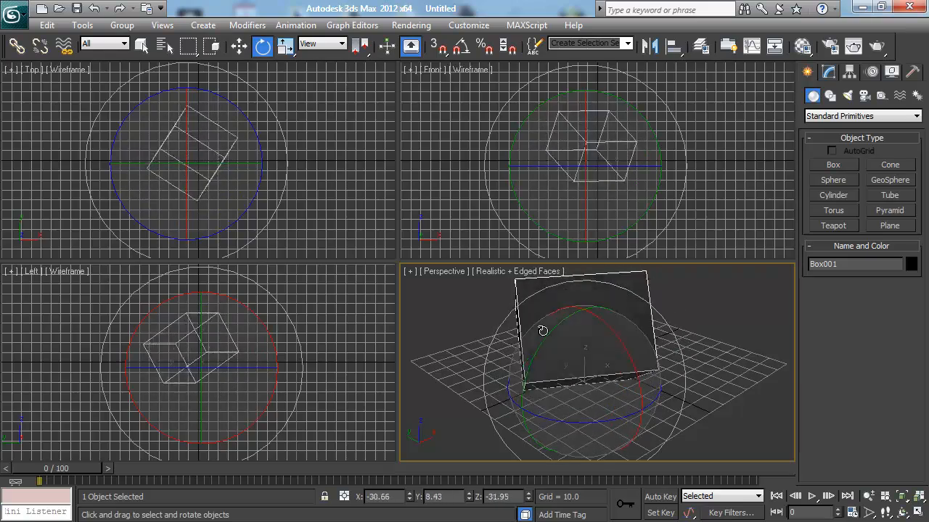
drag(543, 330, 589, 405)
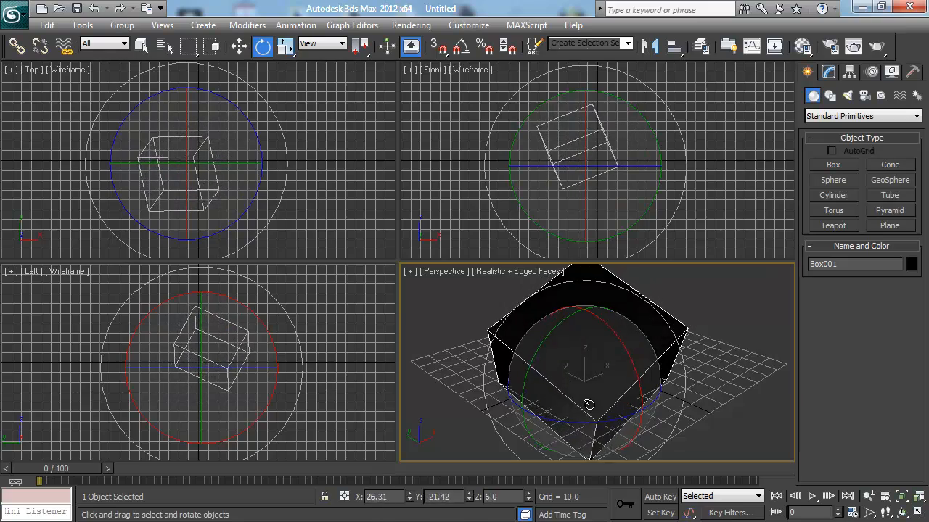
drag(589, 404, 587, 370)
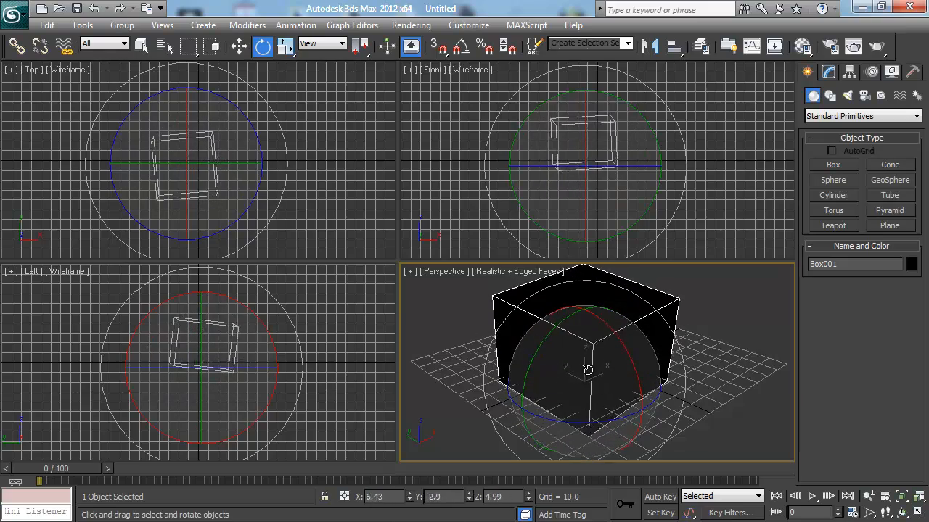
drag(587, 370, 530, 356)
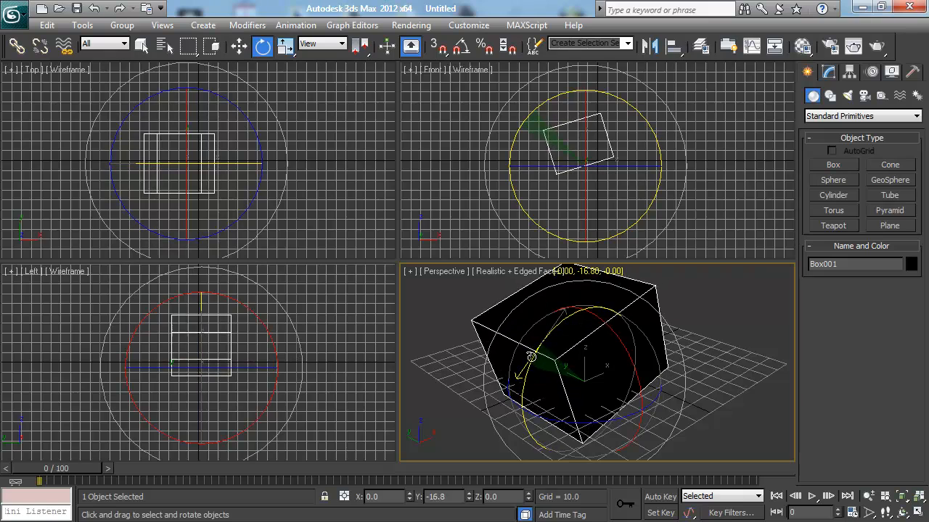
drag(530, 355, 624, 337)
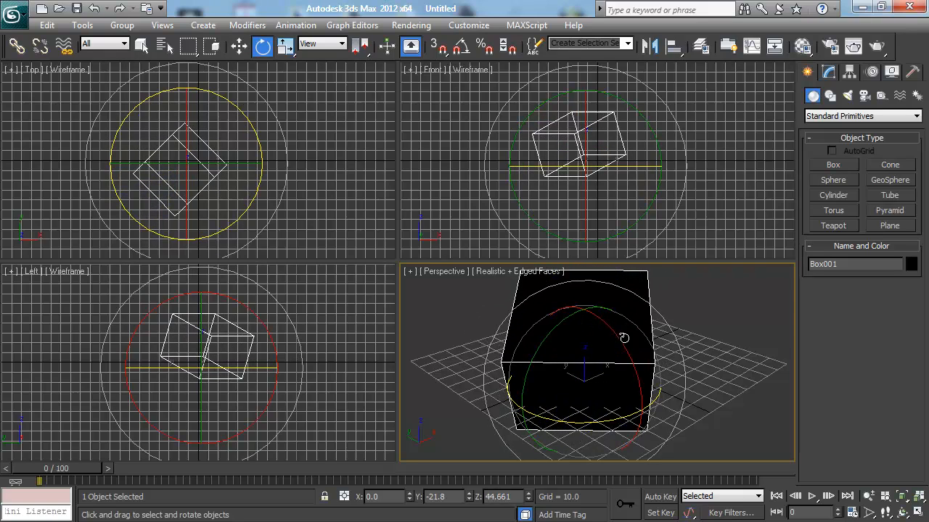
drag(624, 337, 546, 339)
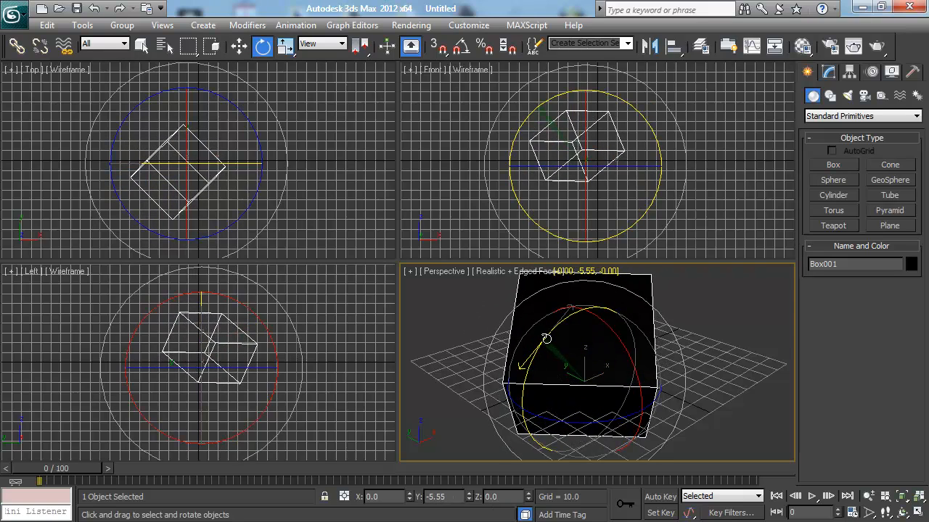
drag(546, 339, 585, 371)
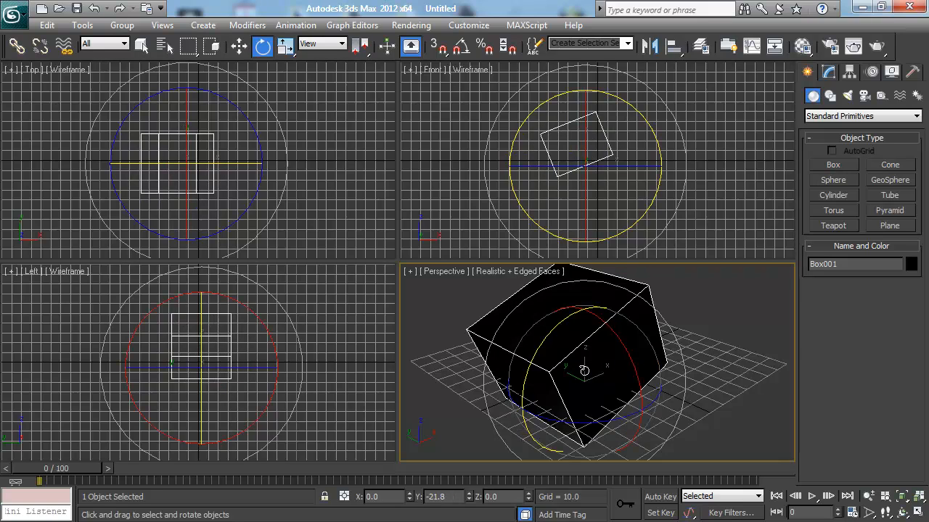
drag(585, 371, 584, 347)
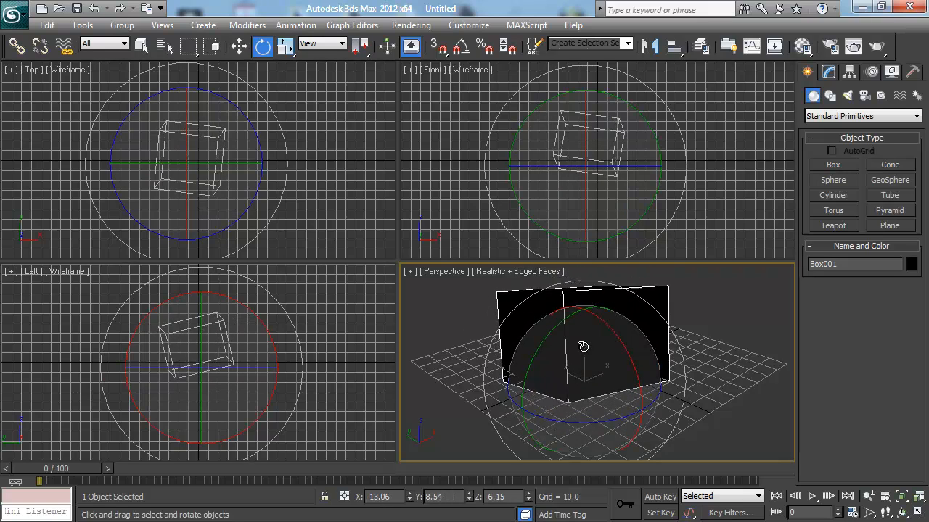
drag(583, 346, 535, 349)
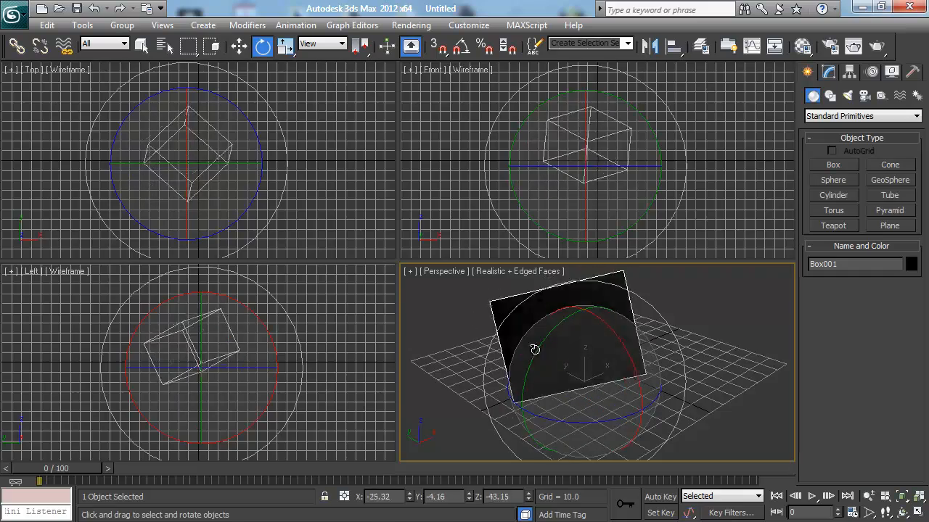
drag(534, 349, 609, 403)
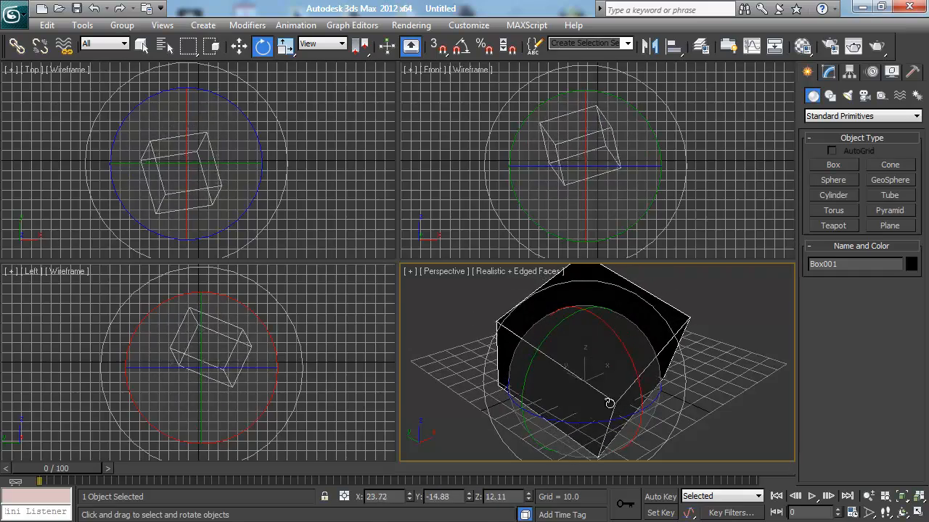
drag(610, 403, 606, 405)
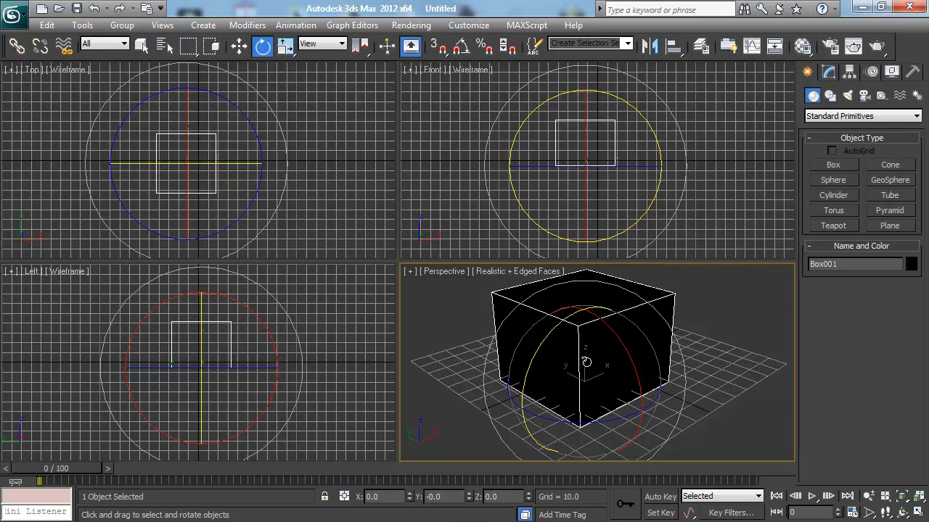
drag(586, 362, 537, 347)
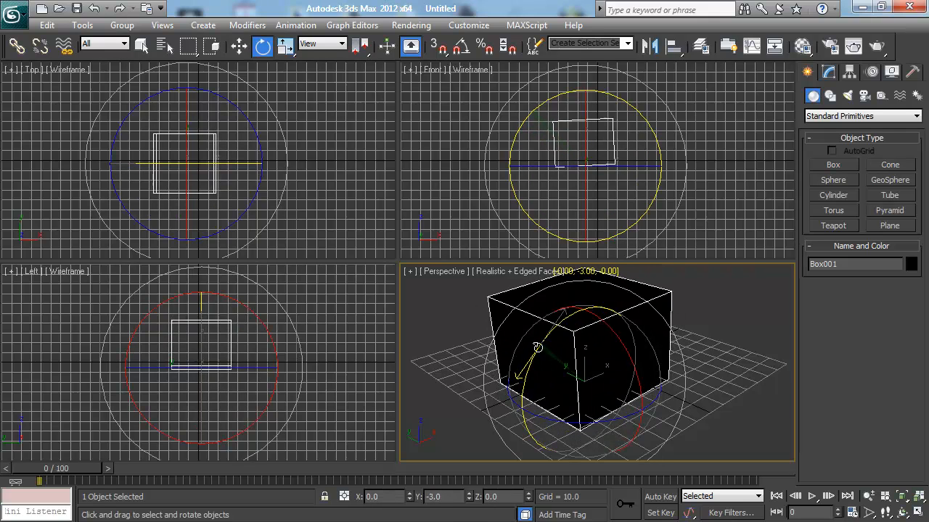
drag(536, 347, 550, 327)
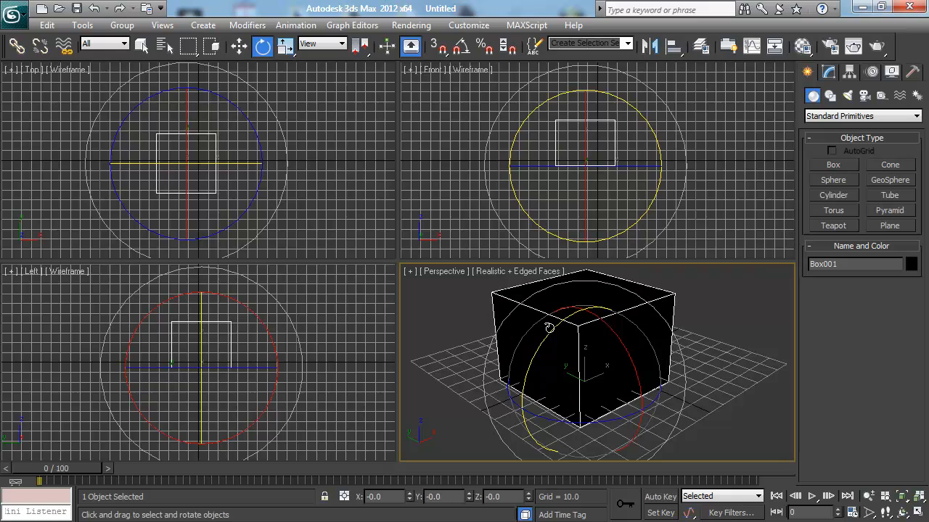
click(285, 45)
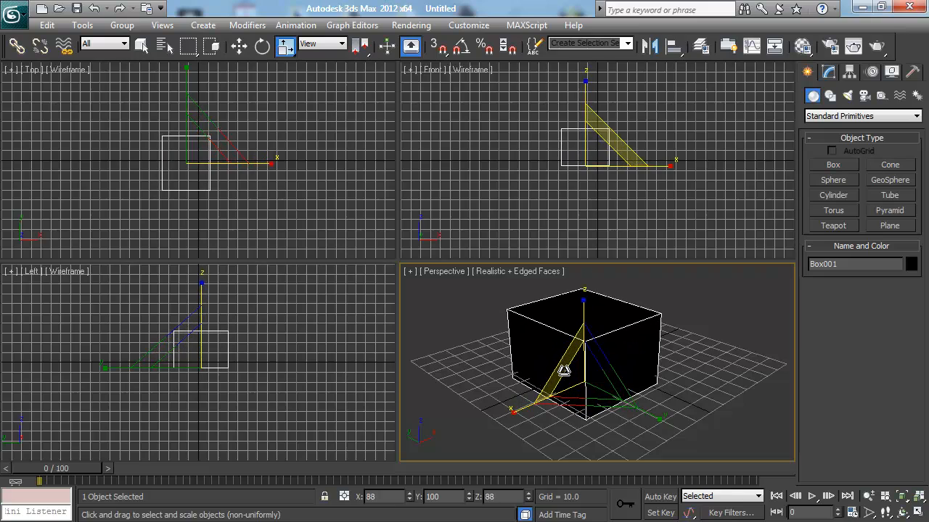
- Drag the YZ scale handle to stretch Box001 to 100, 116, 116 percent
drag(562, 370, 591, 431)
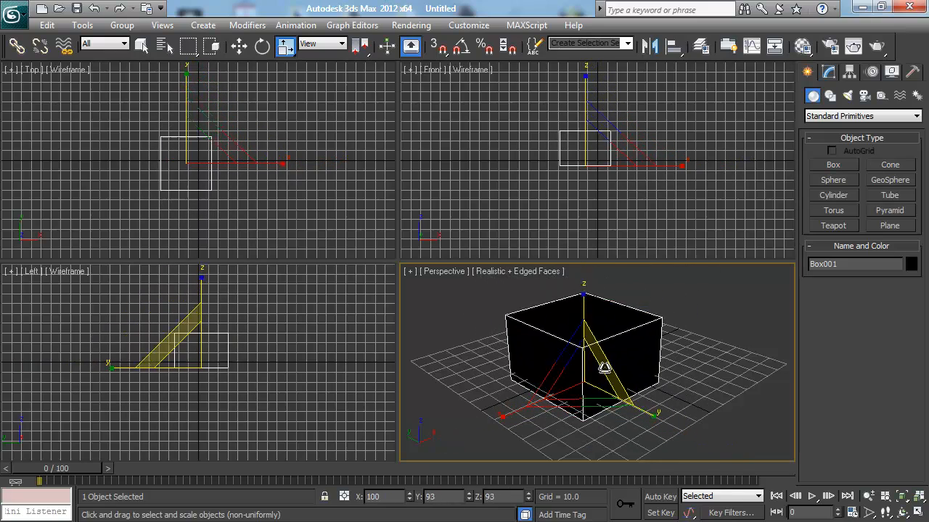
drag(606, 367, 616, 368)
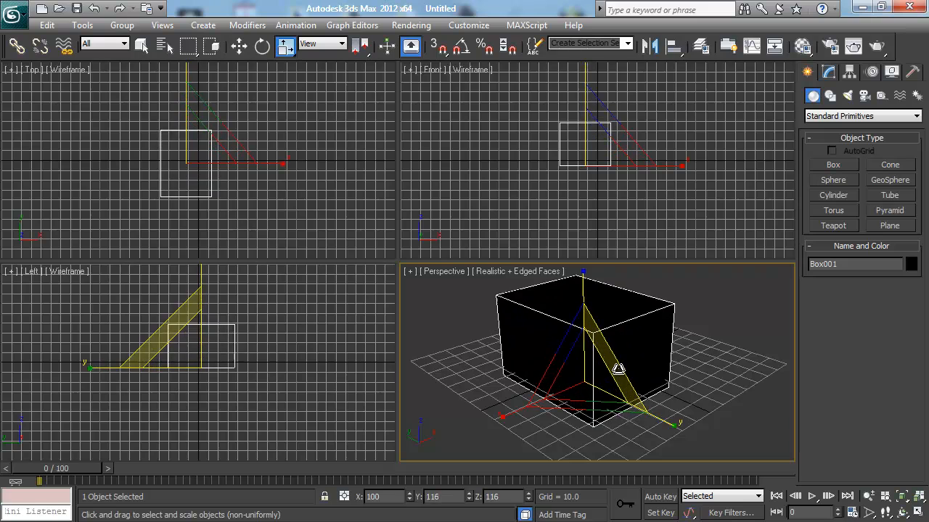